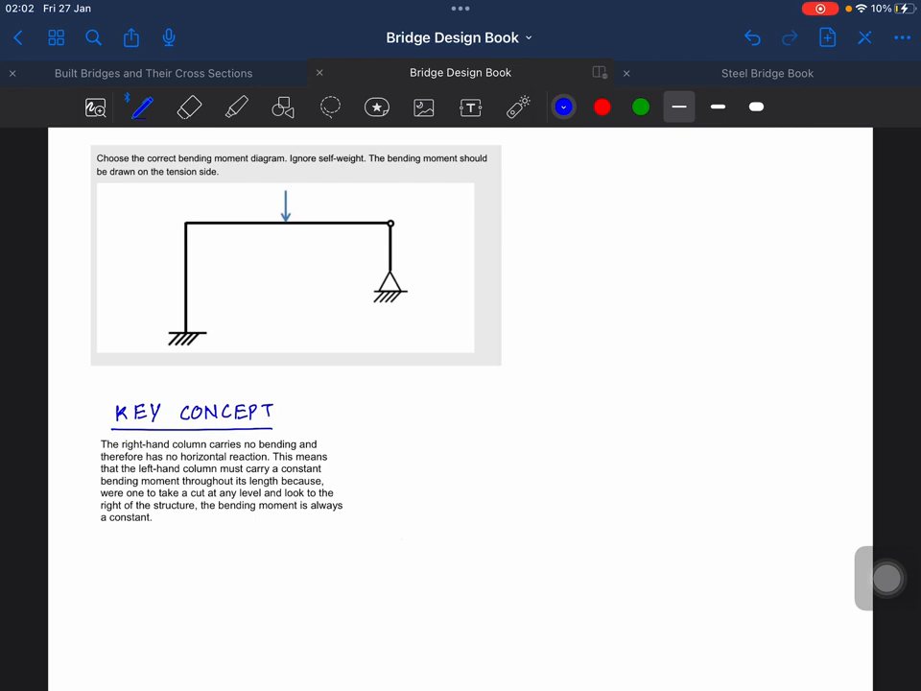
Switch from the blue pen to the green highlighter
{"action": "left_click", "coordinate": [227, 108]}
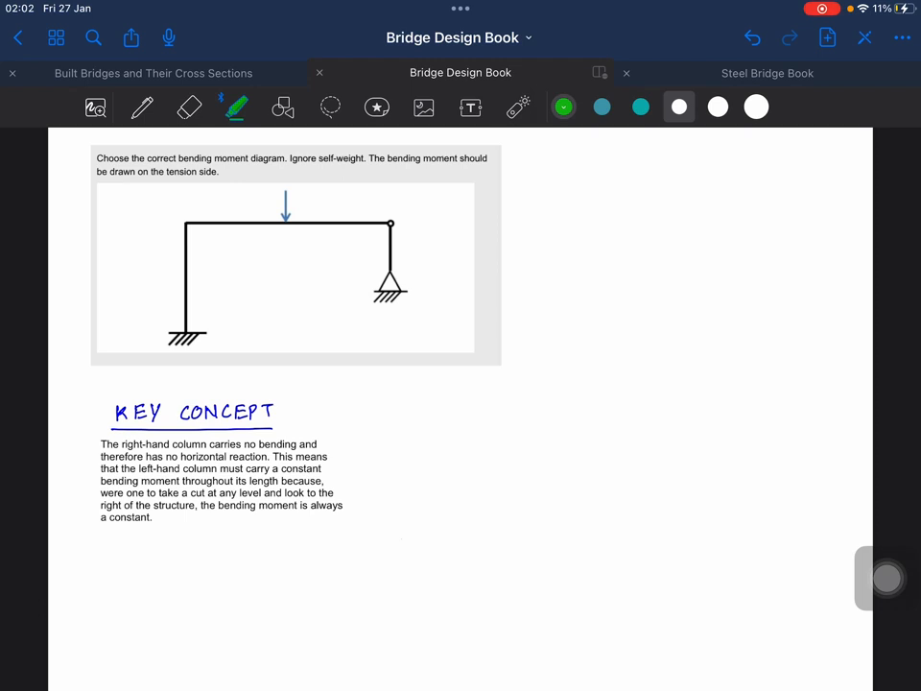
Highlight 'correct bending moment diagram', 'ignore self-weight' and the tension-side sentence, then return to blue ink
{"action": "left_click_drag", "start_coordinate": [138, 158], "coordinate": [248, 157]}
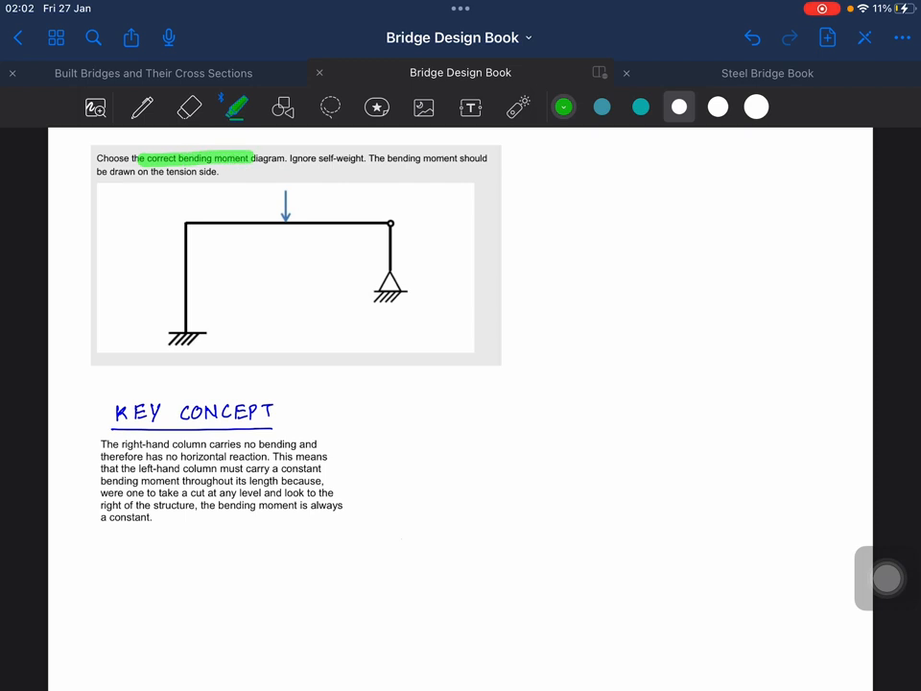
{"action": "left_click_drag", "start_coordinate": [247, 157], "coordinate": [286, 157]}
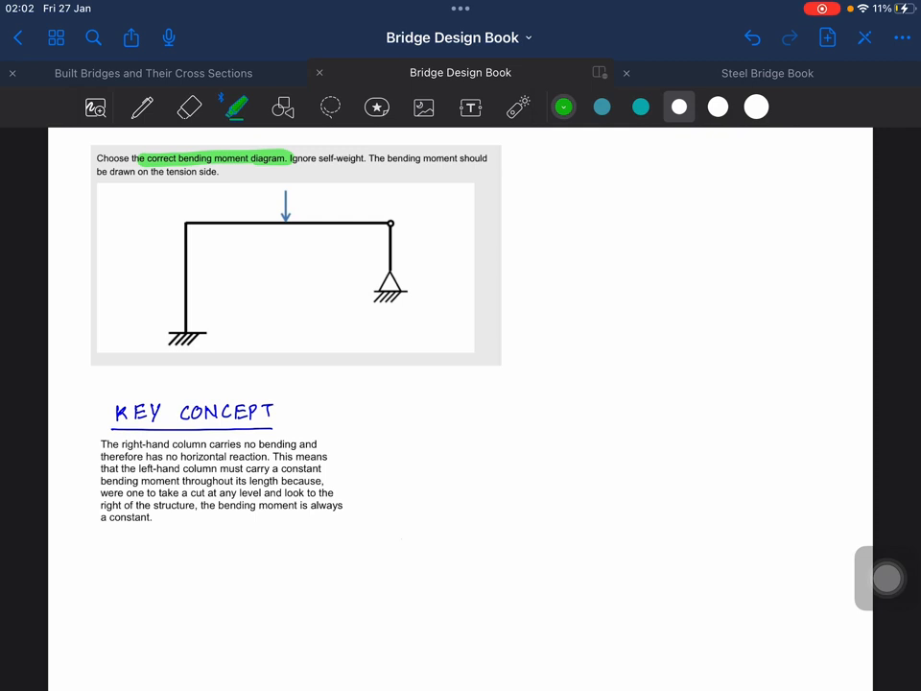
{"action": "left_click_drag", "start_coordinate": [292, 158], "coordinate": [364, 158]}
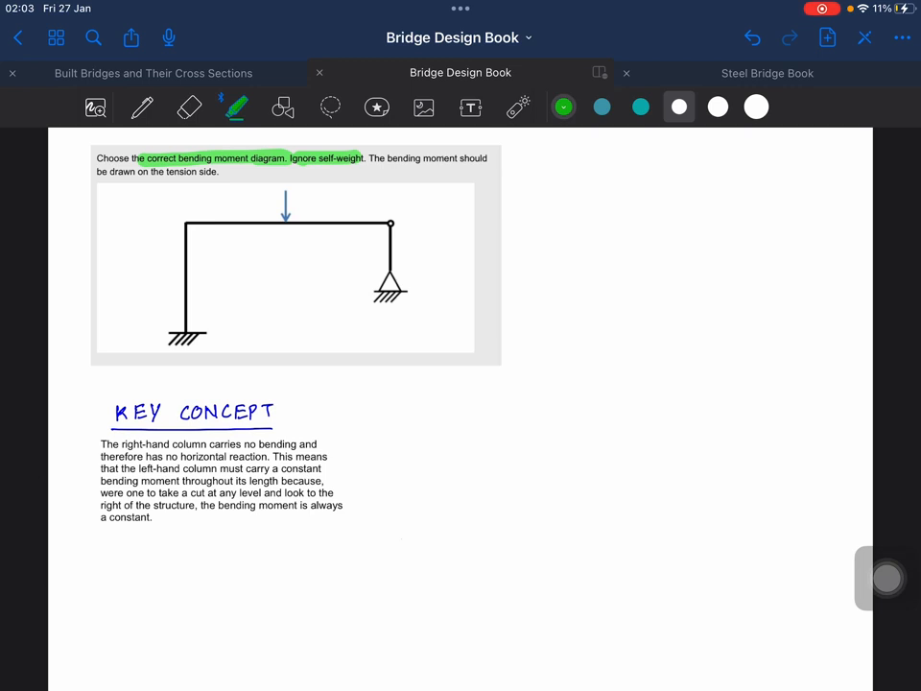
{"action": "left_click_drag", "start_coordinate": [364, 157], "coordinate": [219, 171]}
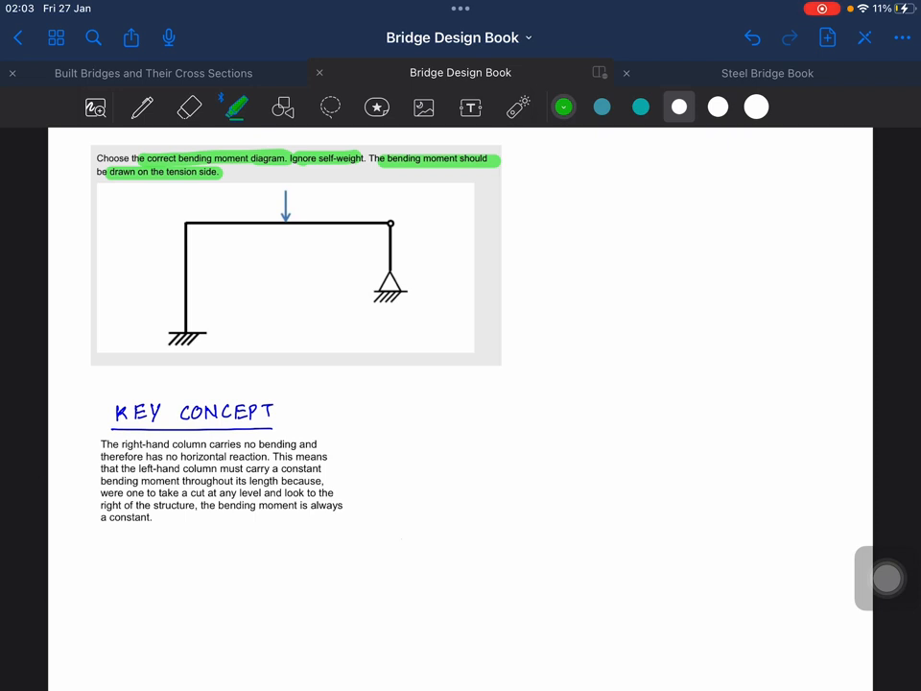
{"action": "left_click", "coordinate": [140, 111]}
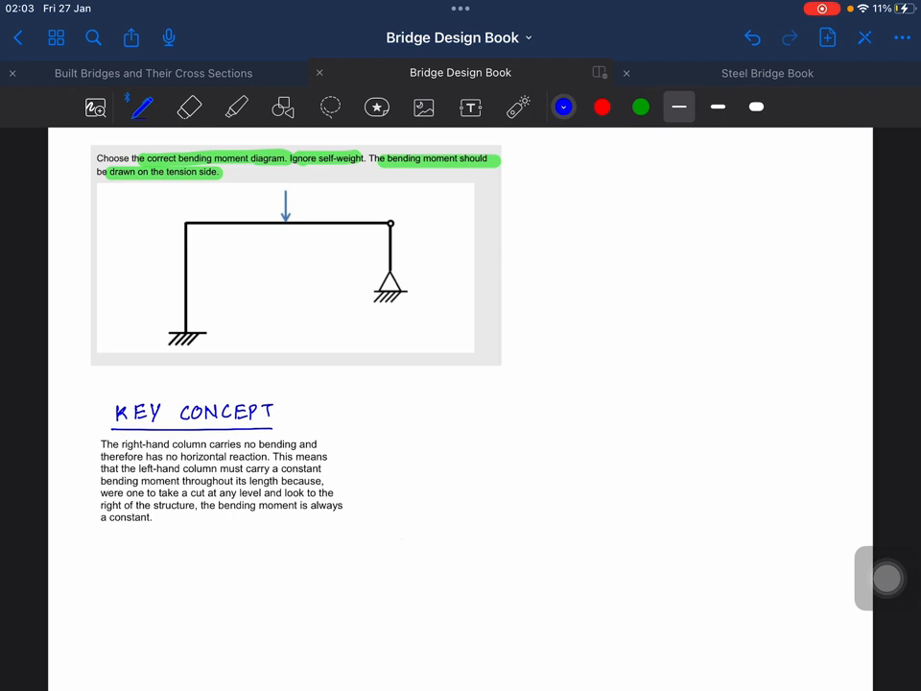
Label FIXED SUPPORT, PINNED SUPPORT, POINT LOAD with arrow and HINGE, then choose green for joint letters
{"action": "left_click_drag", "start_coordinate": [201, 317], "coordinate": [209, 324]}
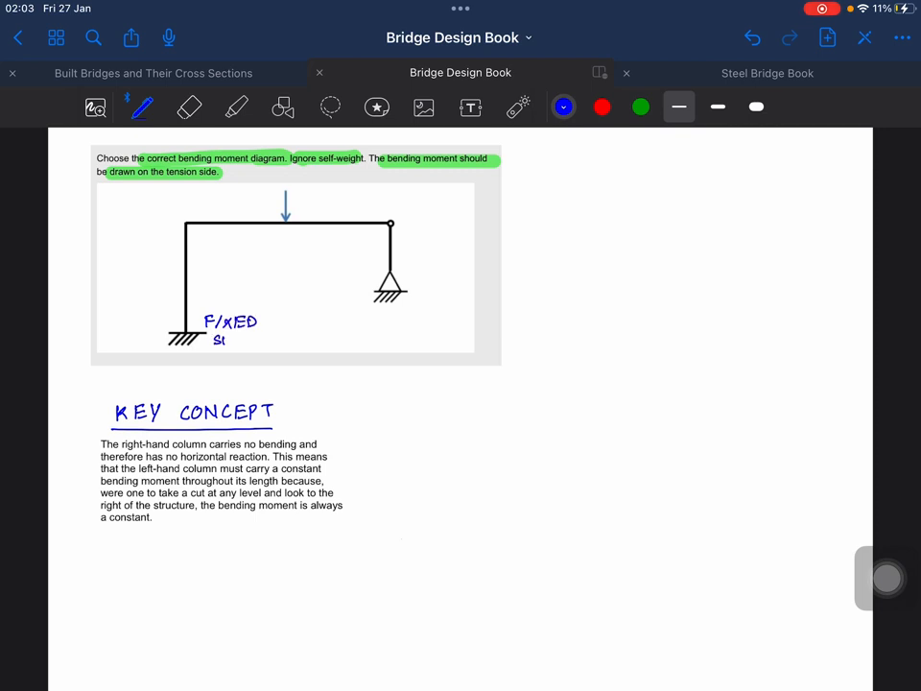
{"action": "type", "text": "SUPPORT"}
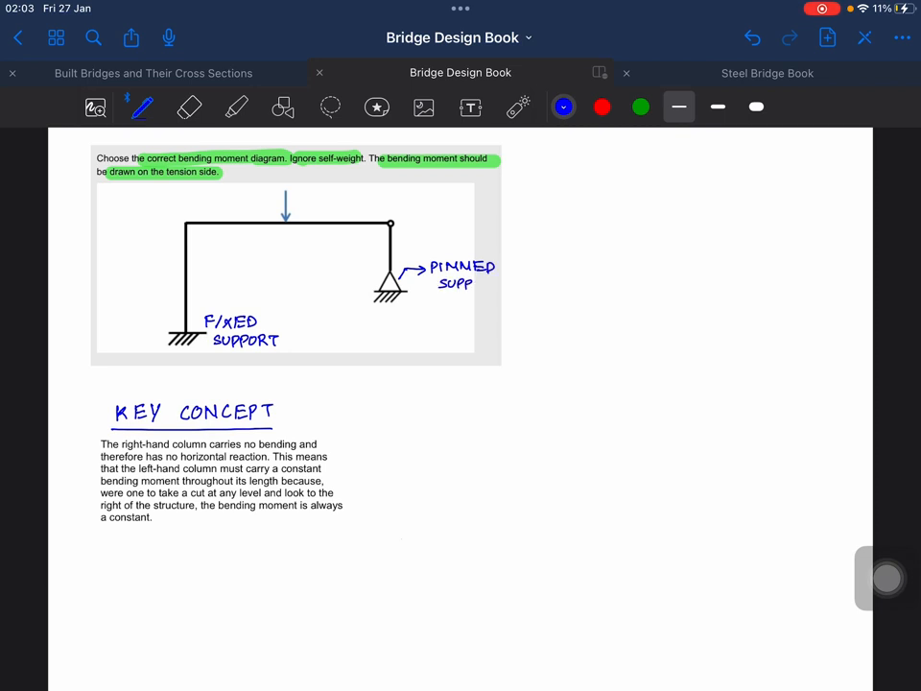
{"action": "type", "text": "ORT"}
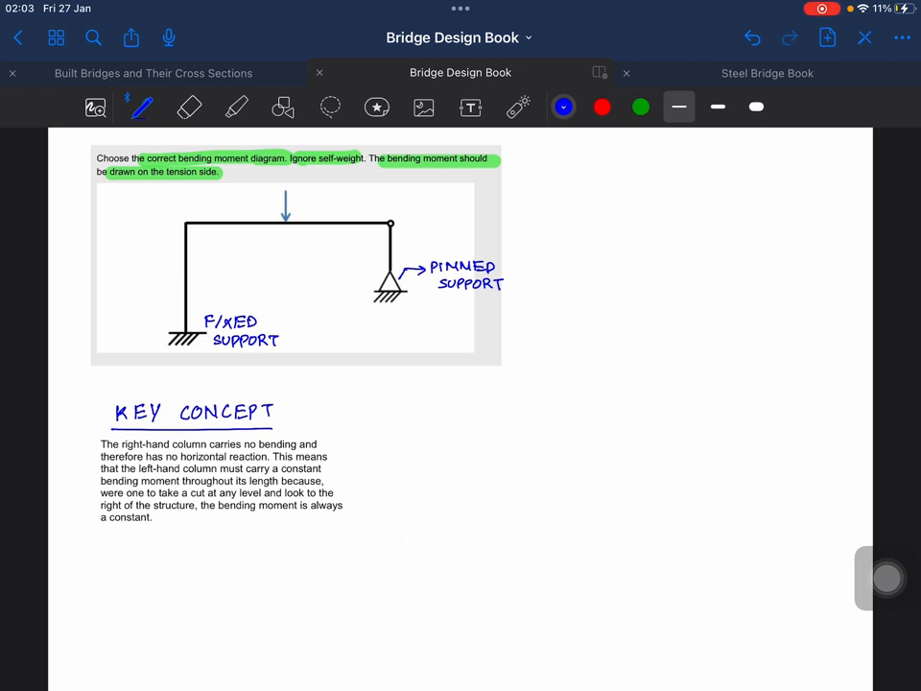
{"action": "left_click_drag", "start_coordinate": [297, 196], "coordinate": [336, 196]}
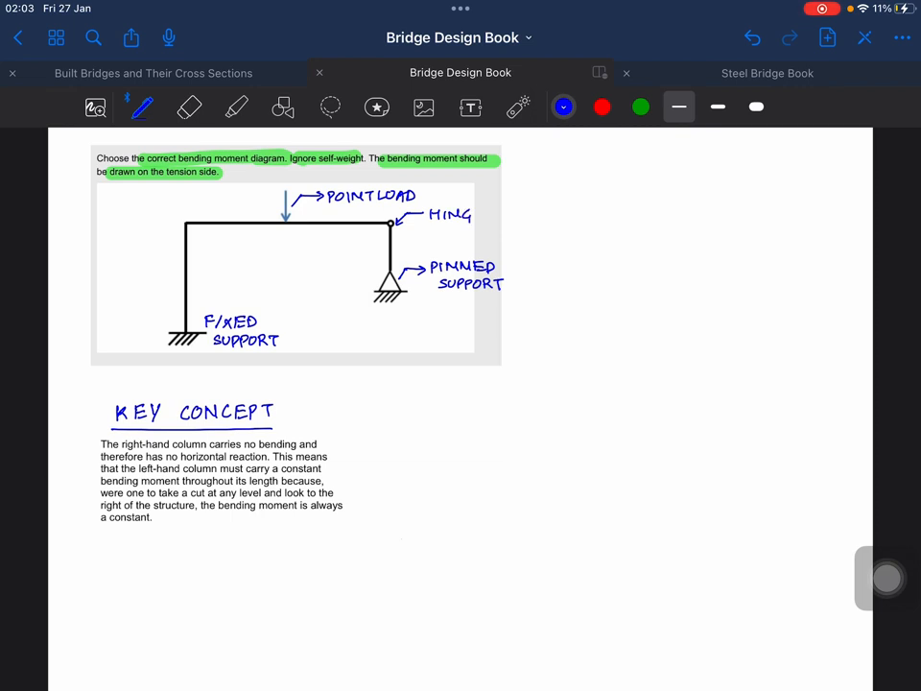
{"action": "type", "text": "E"}
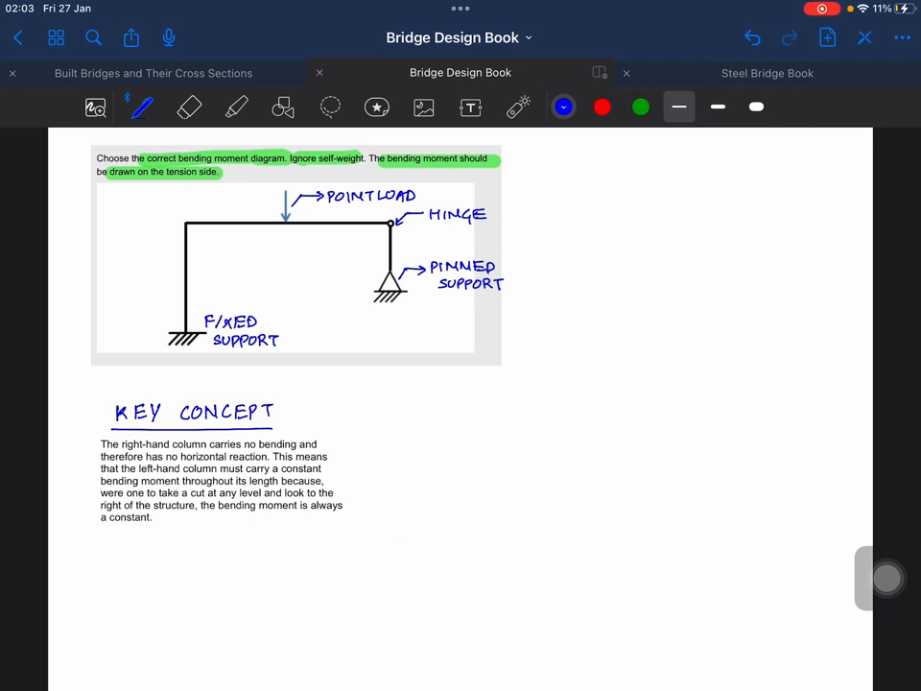
{"action": "left_click", "coordinate": [564, 108]}
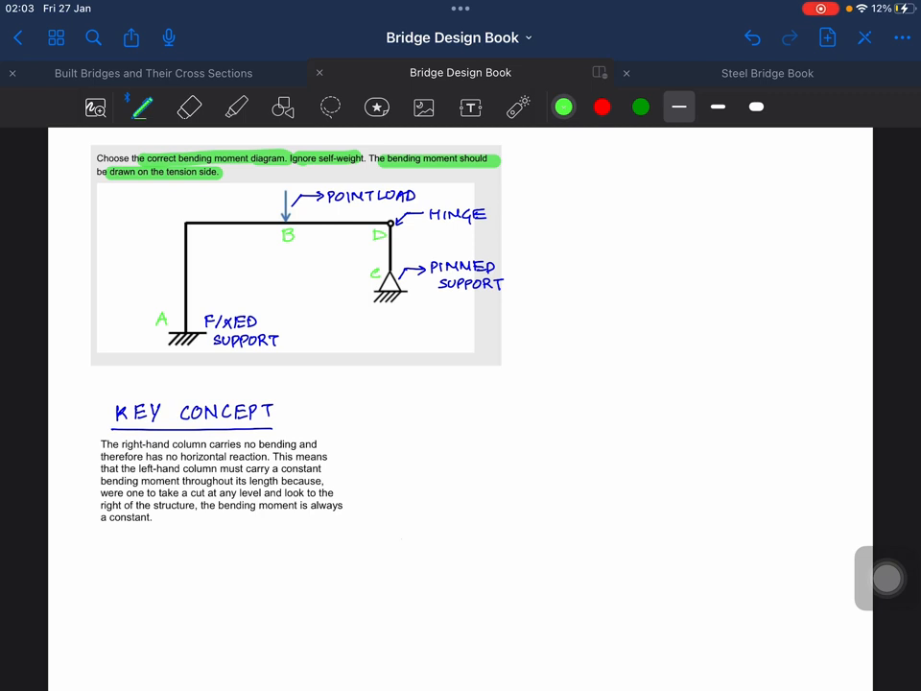
Return to blue ink to write the HINGE side note right of the diagram
{"action": "left_click", "coordinate": [562, 108]}
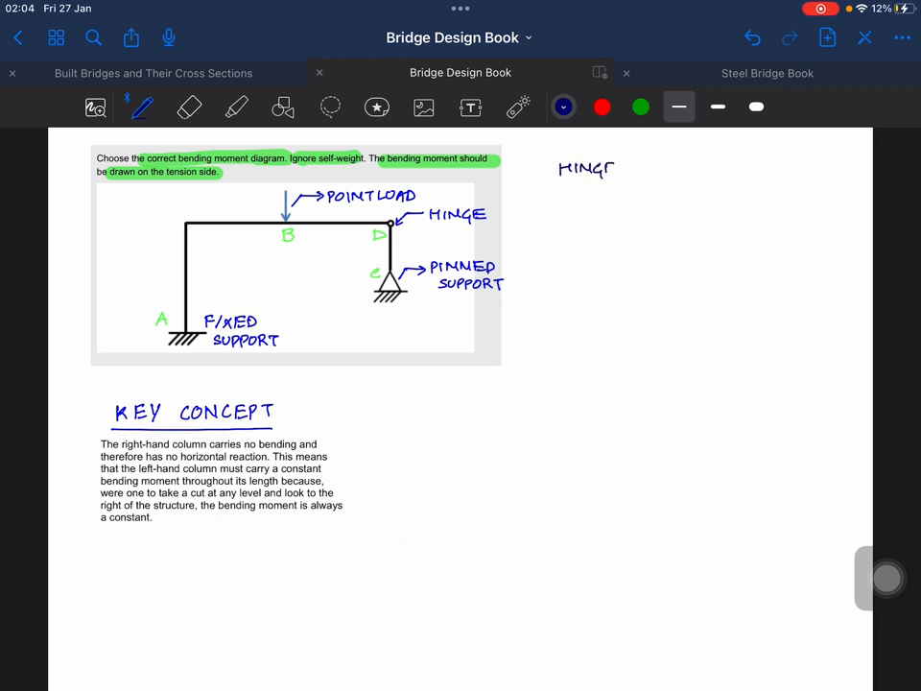
Write and underline 'HINGE AT D', add 'Moment at D = Zero', and mark point D below
{"action": "type", "text": "AT"}
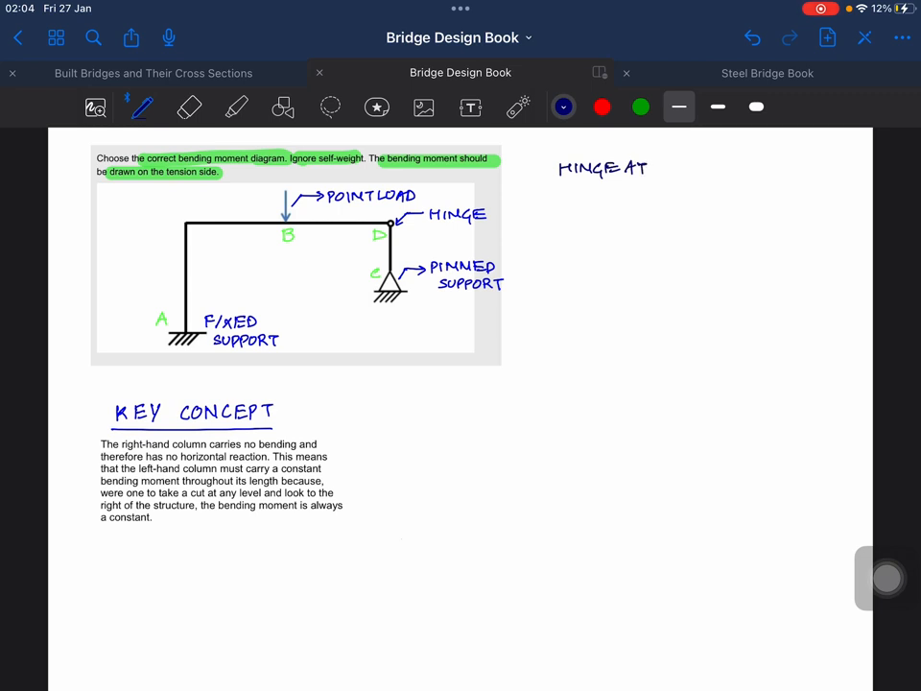
{"action": "type", "text": "D"}
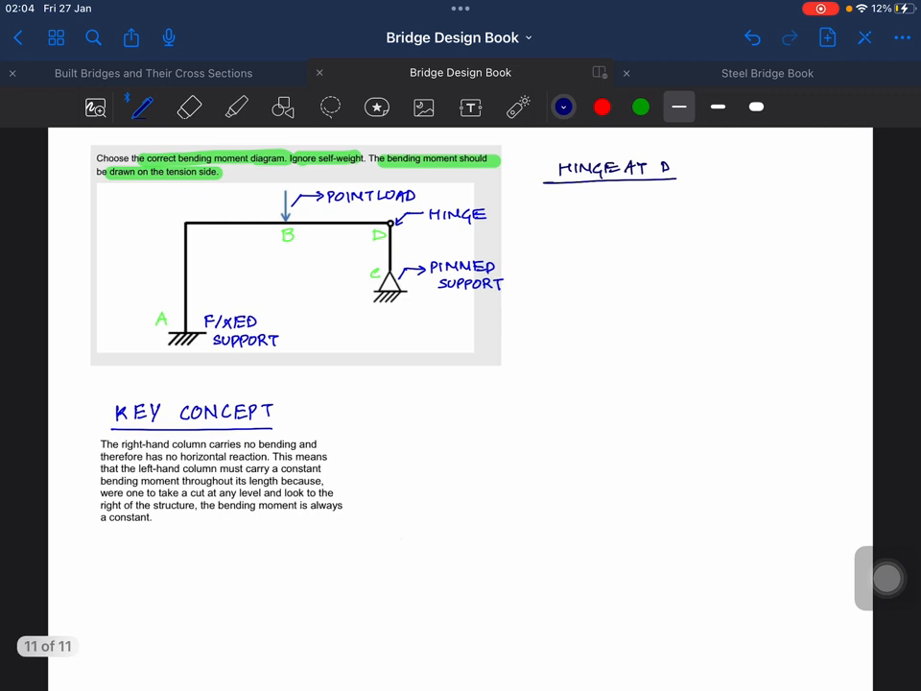
{"action": "left_click_drag", "start_coordinate": [679, 169], "coordinate": [706, 169]}
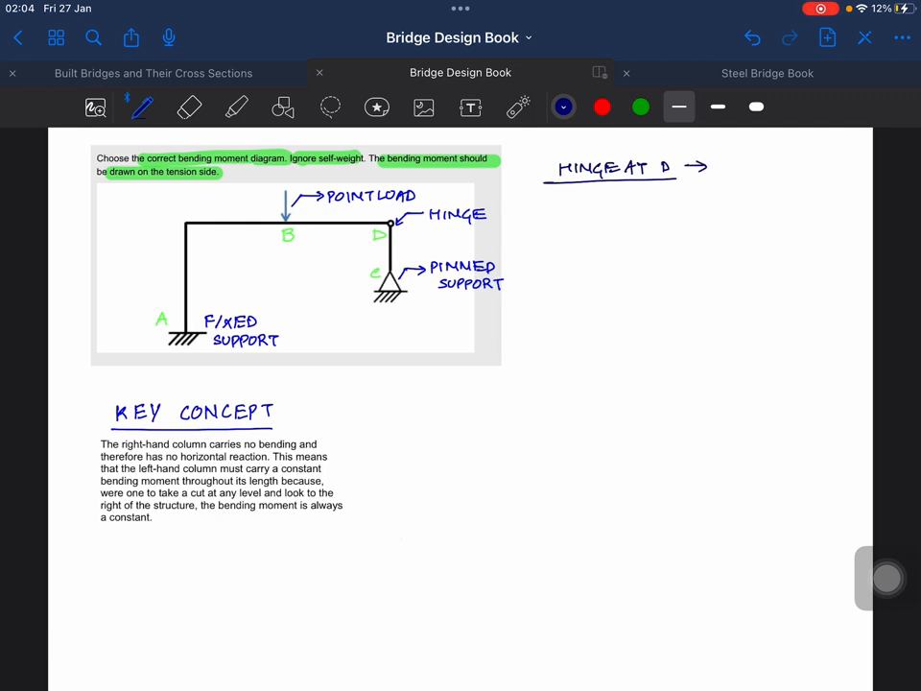
{"action": "type", "text": "Moment at D ="}
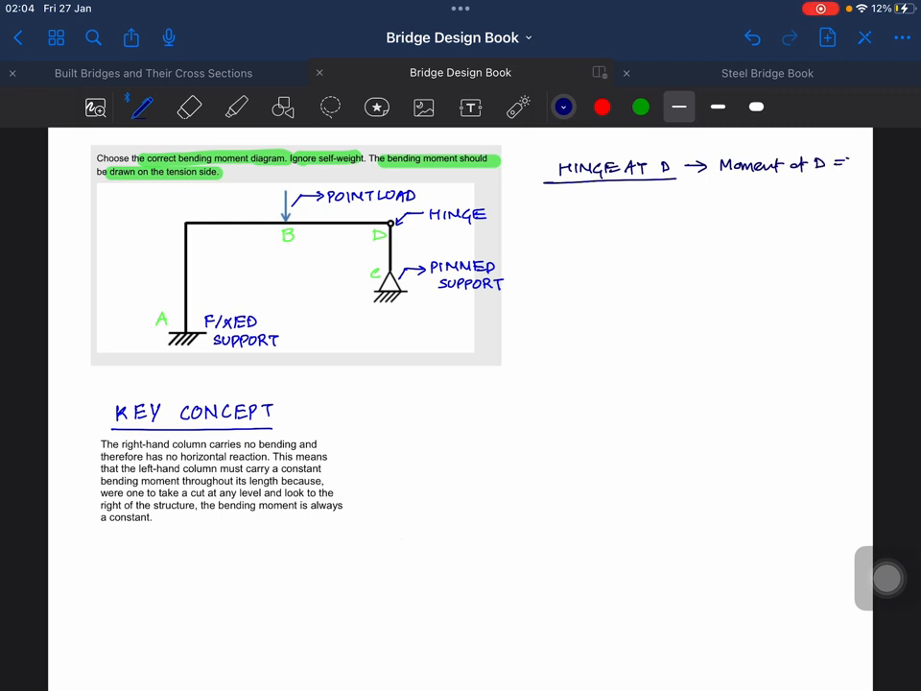
{"action": "type", "text": "Zero"}
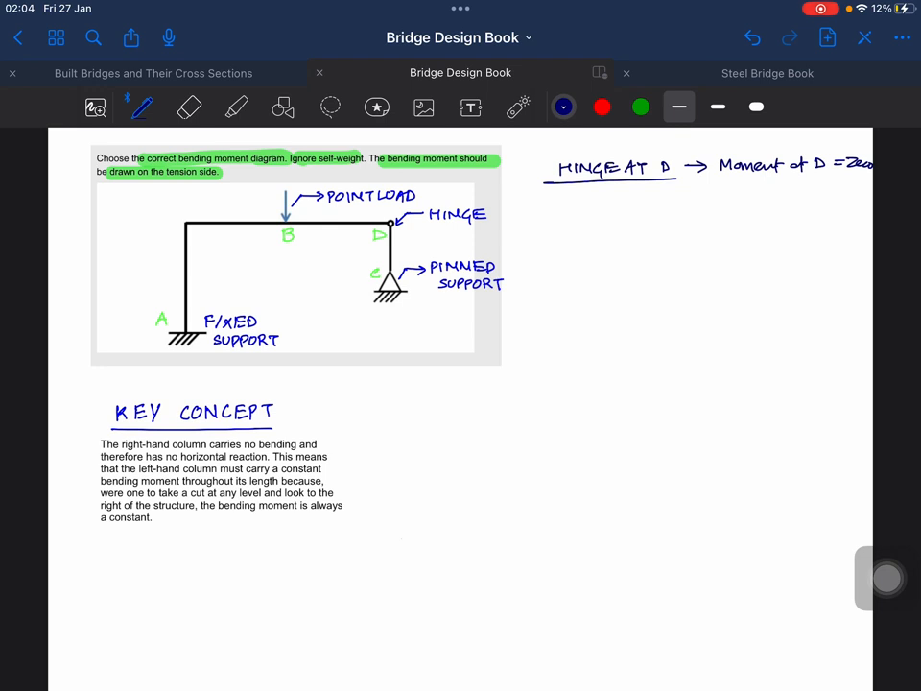
{"action": "left_click", "coordinate": [583, 215]}
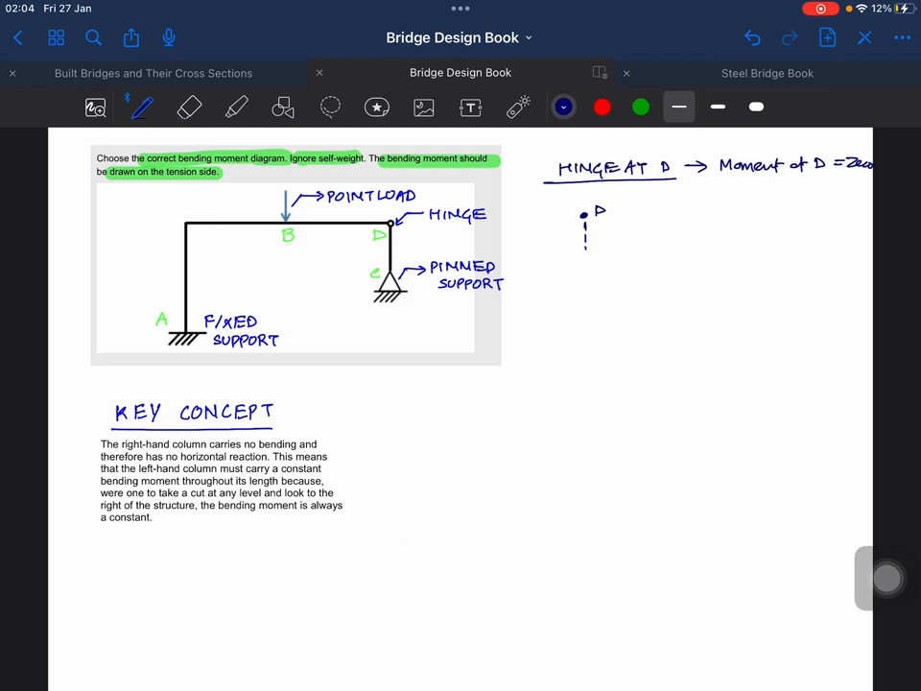
Sketch column CD with pinned support, length L1 and start M_D = Hc·L1
{"action": "left_click_drag", "start_coordinate": [583, 215], "coordinate": [583, 284]}
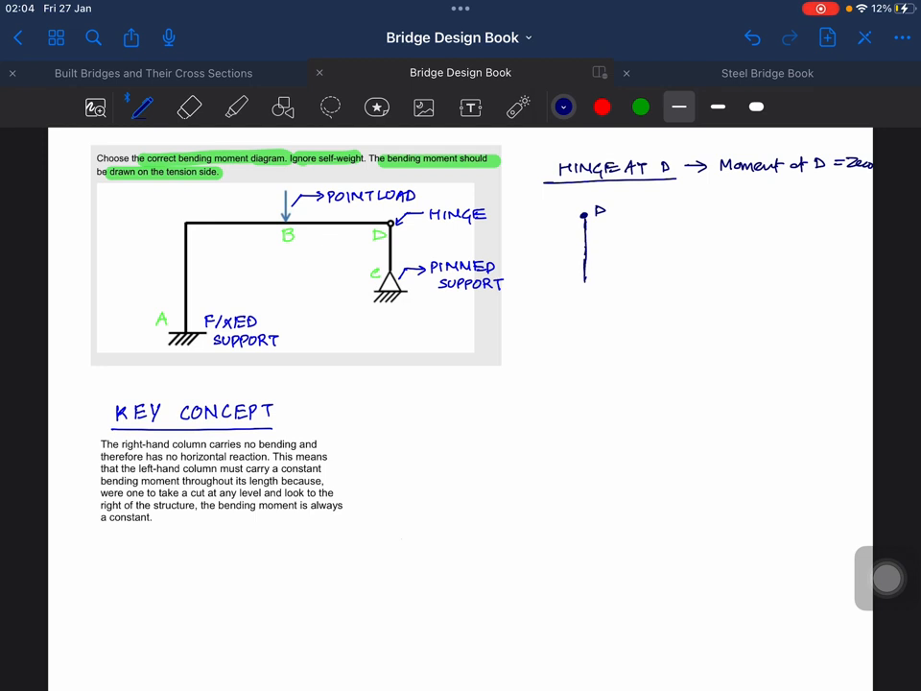
{"action": "left_click_drag", "start_coordinate": [585, 279], "coordinate": [598, 291]}
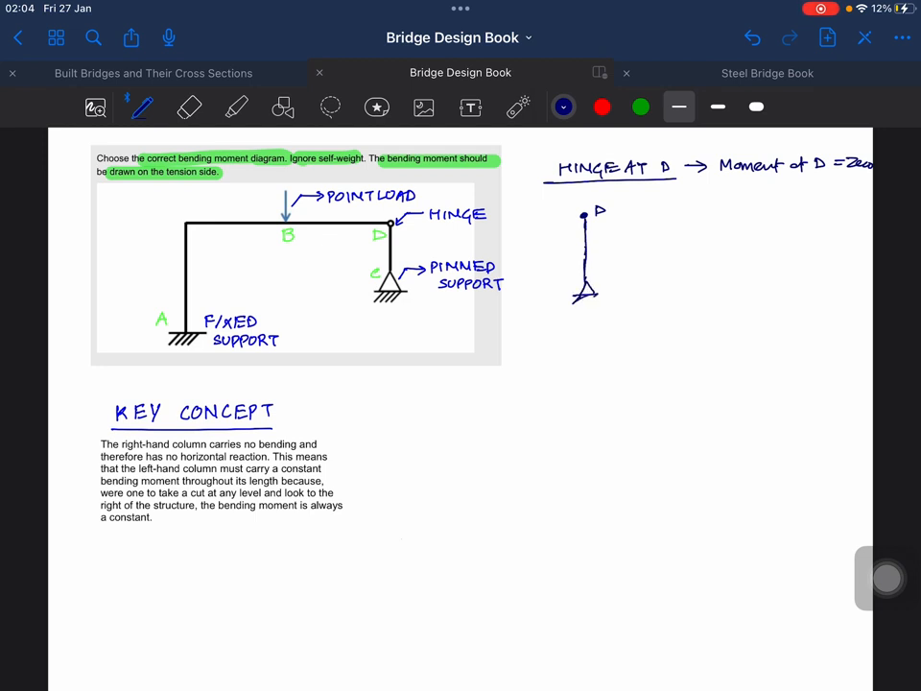
{"action": "left_click_drag", "start_coordinate": [603, 278], "coordinate": [653, 280]}
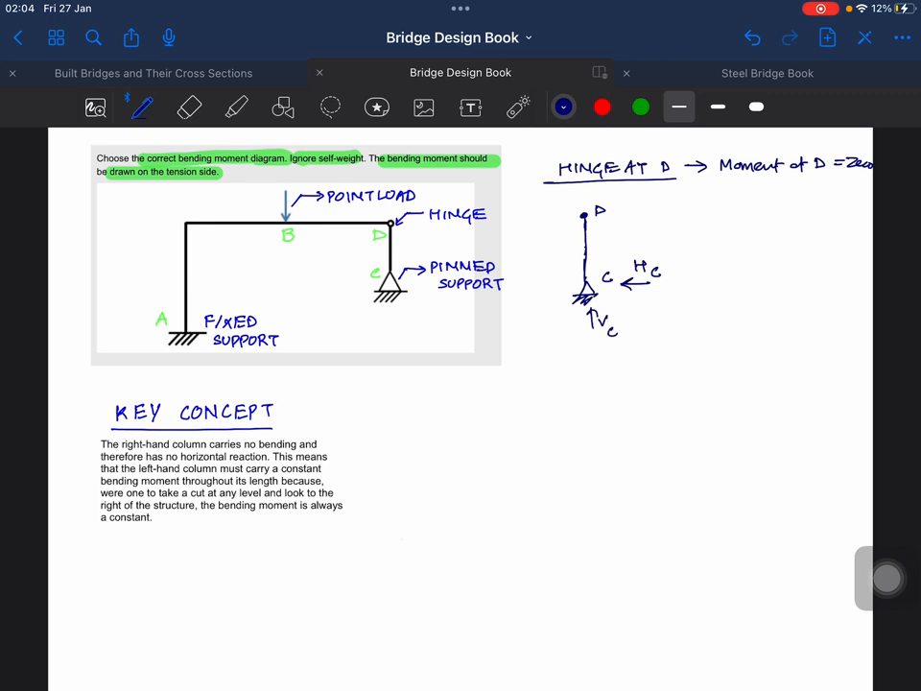
{"action": "type", "text": "MD"}
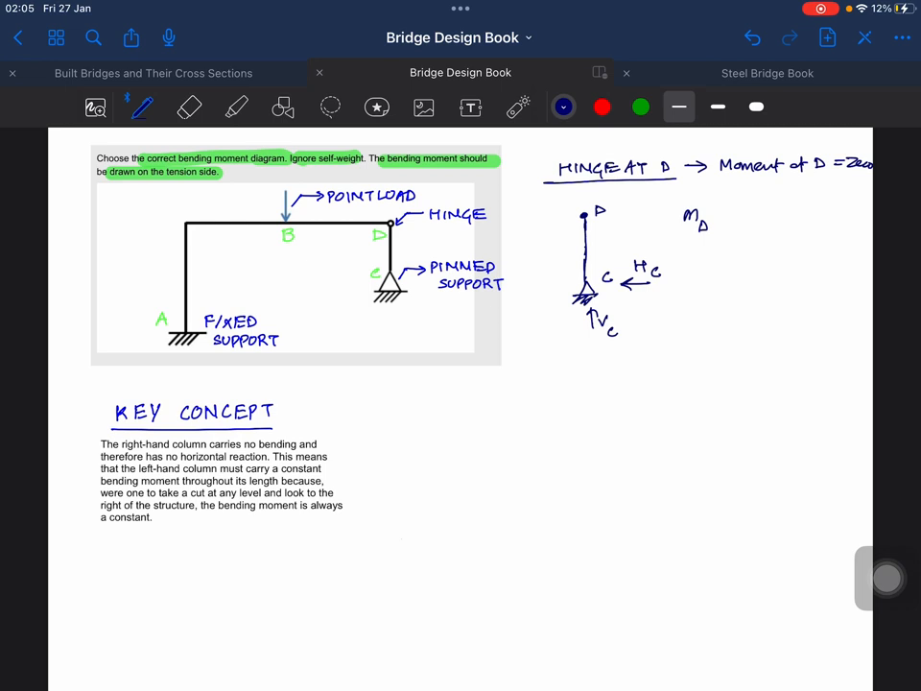
{"action": "type", "text": "= Hc"}
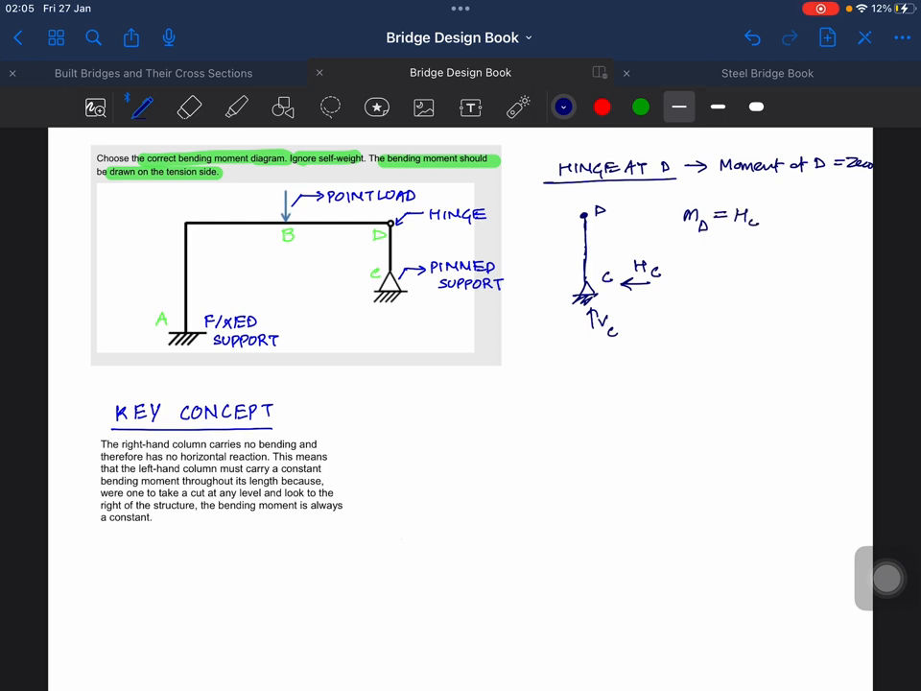
{"action": "left_click_drag", "start_coordinate": [553, 214], "coordinate": [572, 215]}
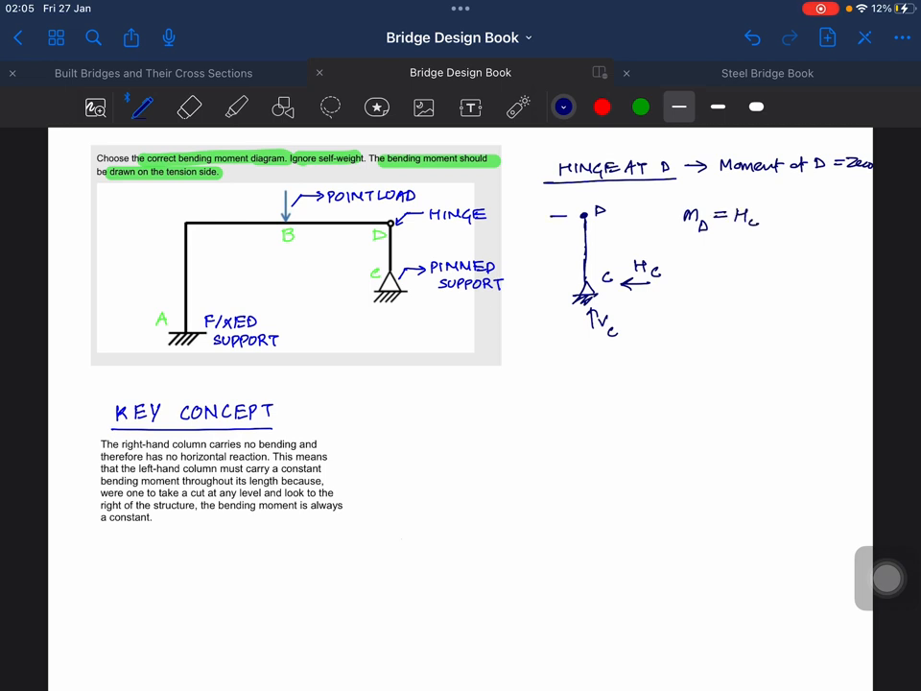
{"action": "left_click_drag", "start_coordinate": [557, 234], "coordinate": [557, 215]}
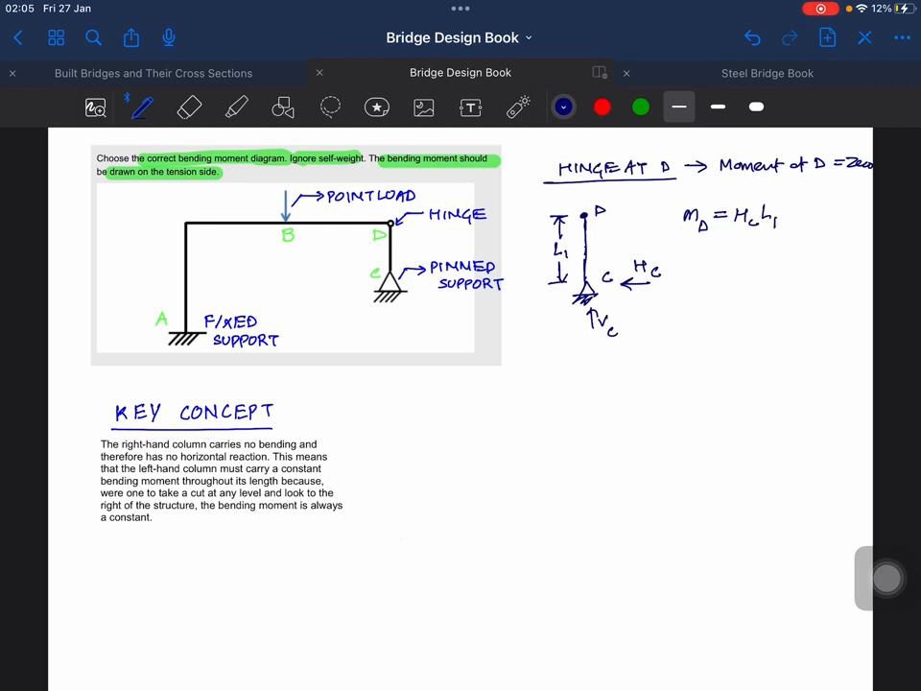
Complete M_D = 0 and conclude Hc = 0, so the horizontal reaction is zero
{"action": "type", "text": "=0"}
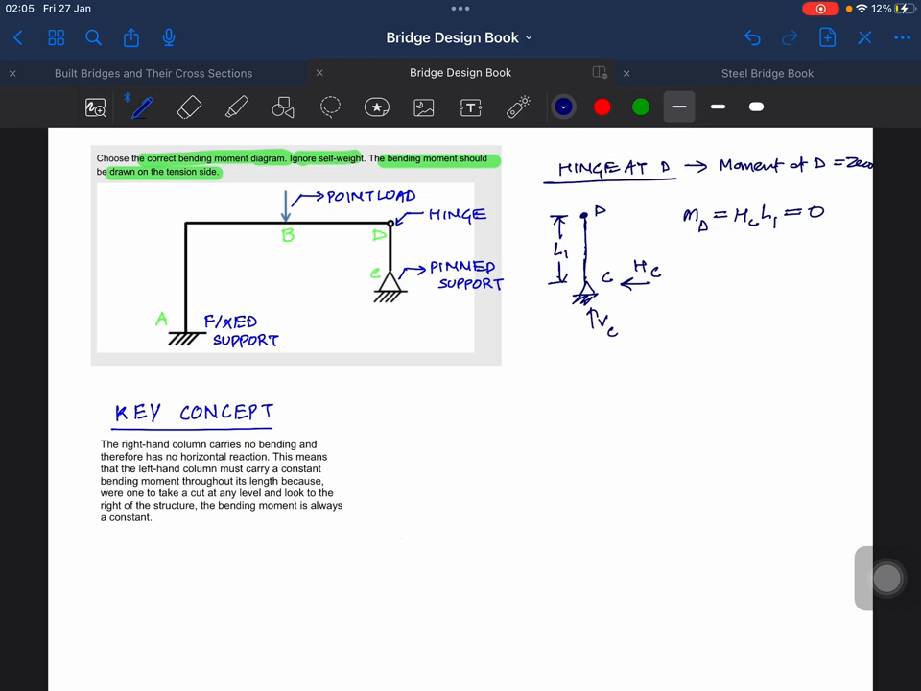
{"action": "type", "text": "H"}
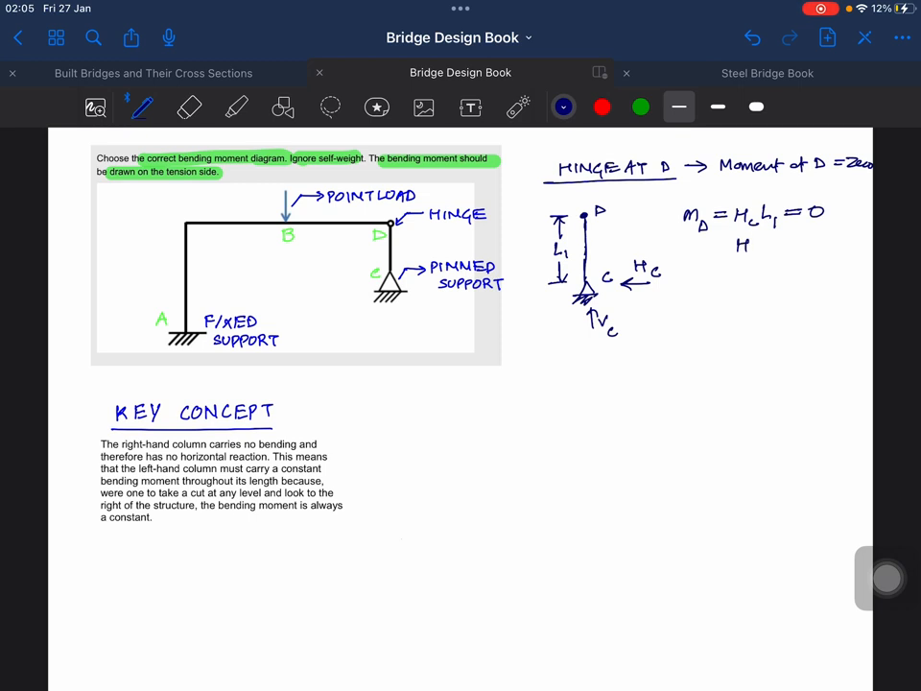
{"action": "type", "text": "Hc=0"}
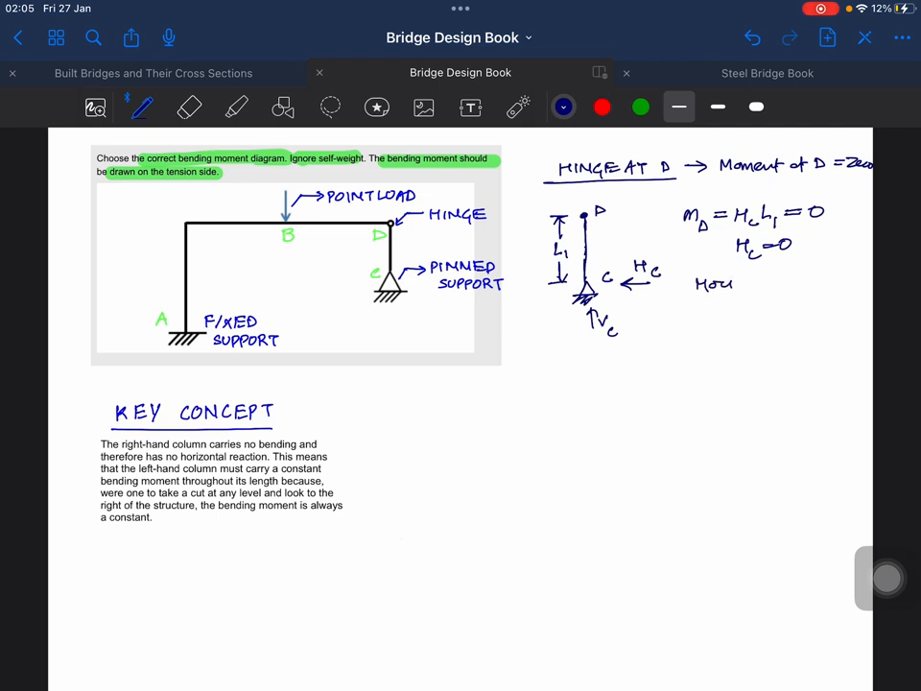
{"action": "type", "text": "Horizontal reacn"}
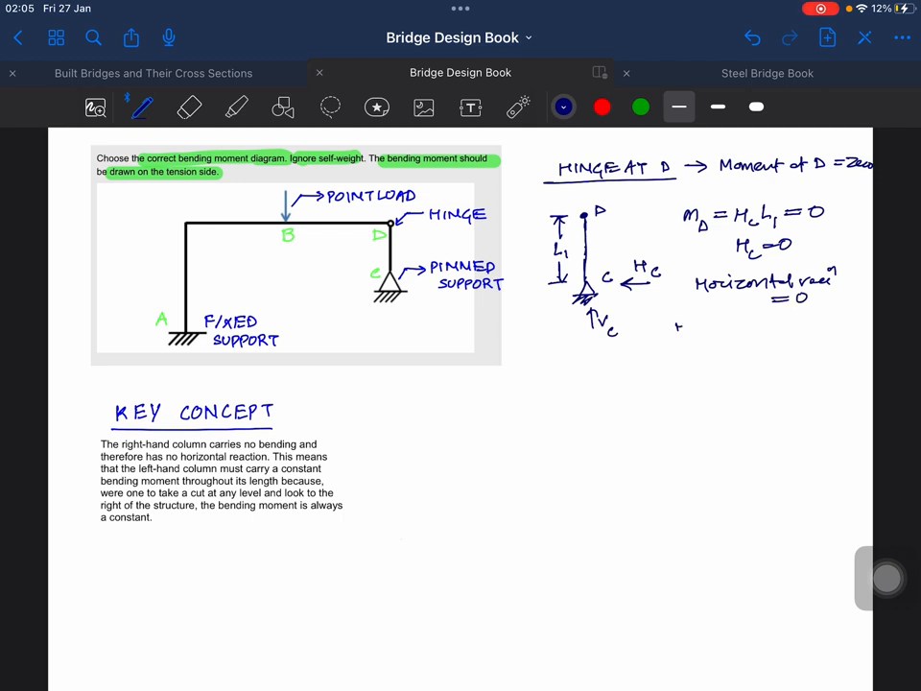
Write Hc = 0 by the pinned support, draw reaction arrows HA, M, VA, VC and note ΣH = 0
{"action": "type", "text": "Hc = 0"}
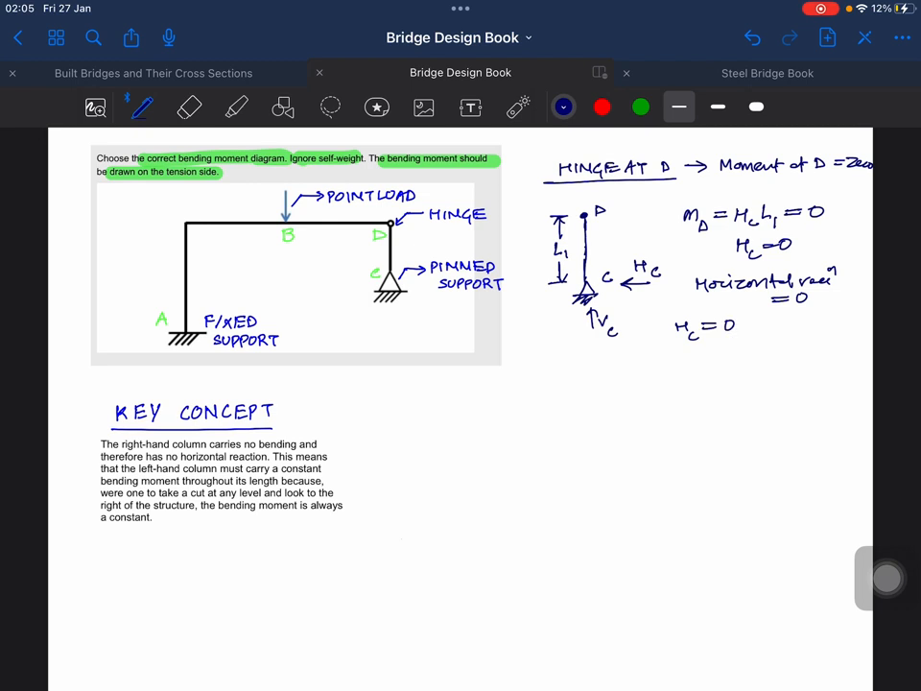
{"action": "left_click_drag", "start_coordinate": [426, 309], "coordinate": [403, 309]}
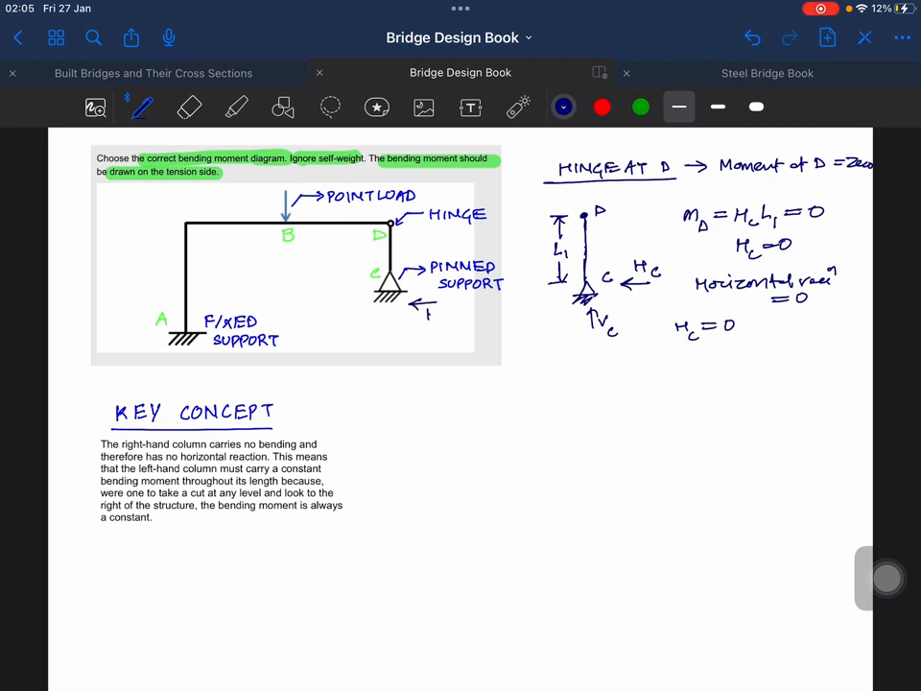
{"action": "type", "text": "Hc=0"}
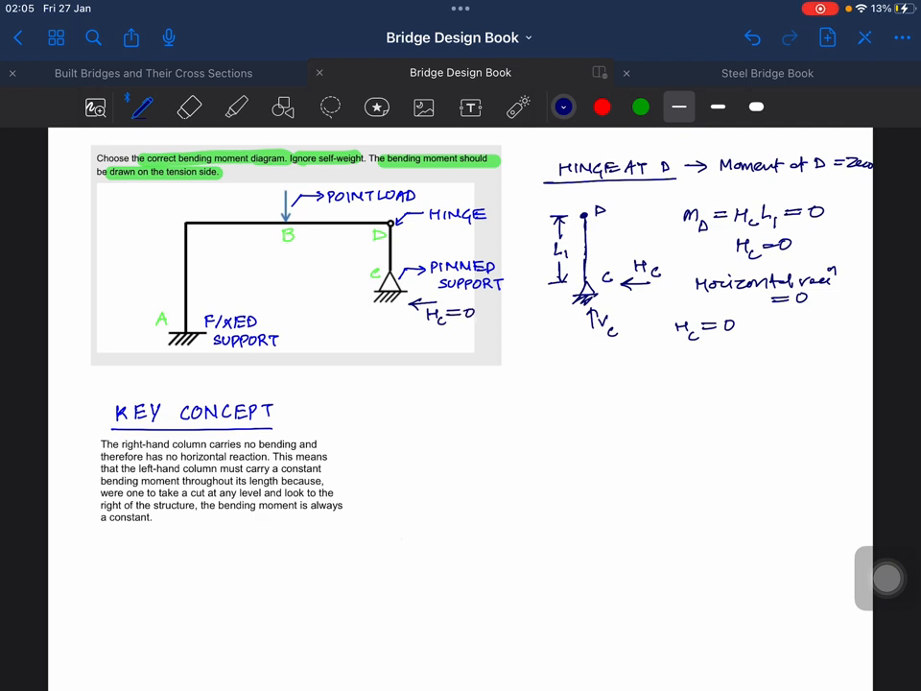
{"action": "left_click_drag", "start_coordinate": [383, 330], "coordinate": [403, 317]}
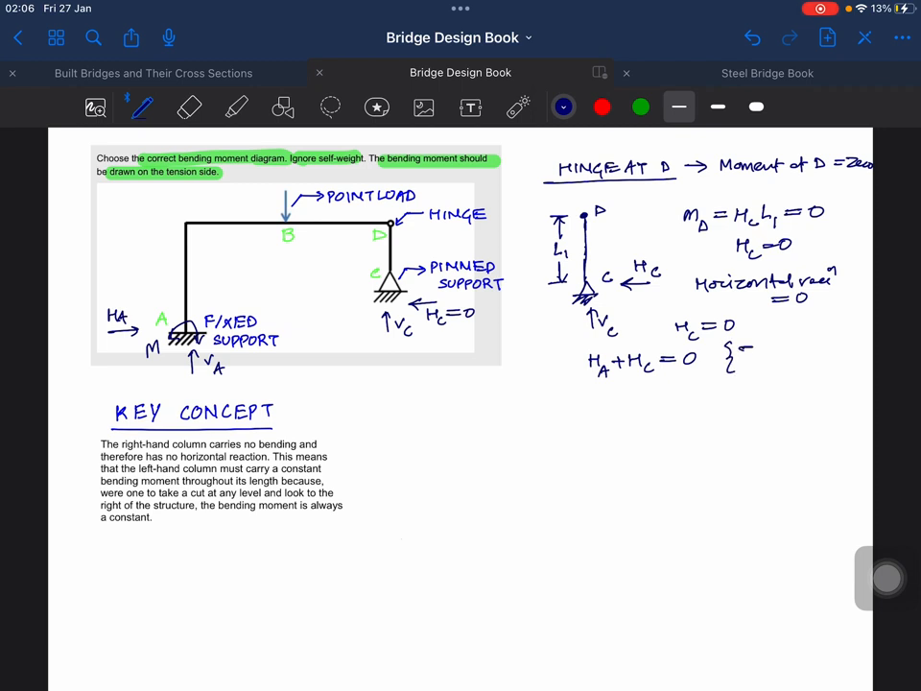
{"action": "type", "text": "ΣH=0}"}
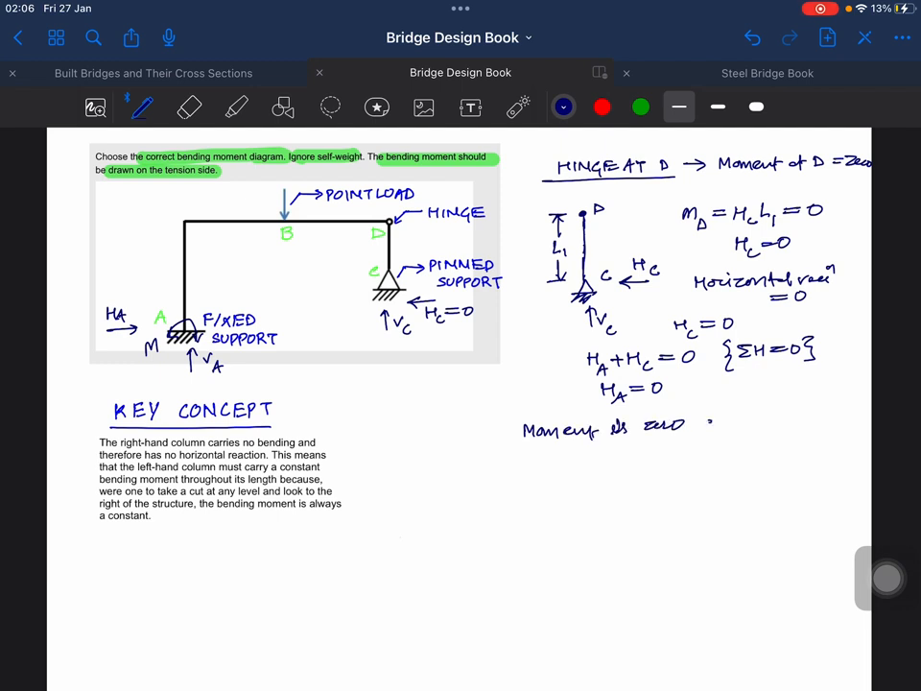
Write HA = 0 and 'Moment is zero along length CD', then pick green for the corner label
{"action": "type", "text": "day !"}
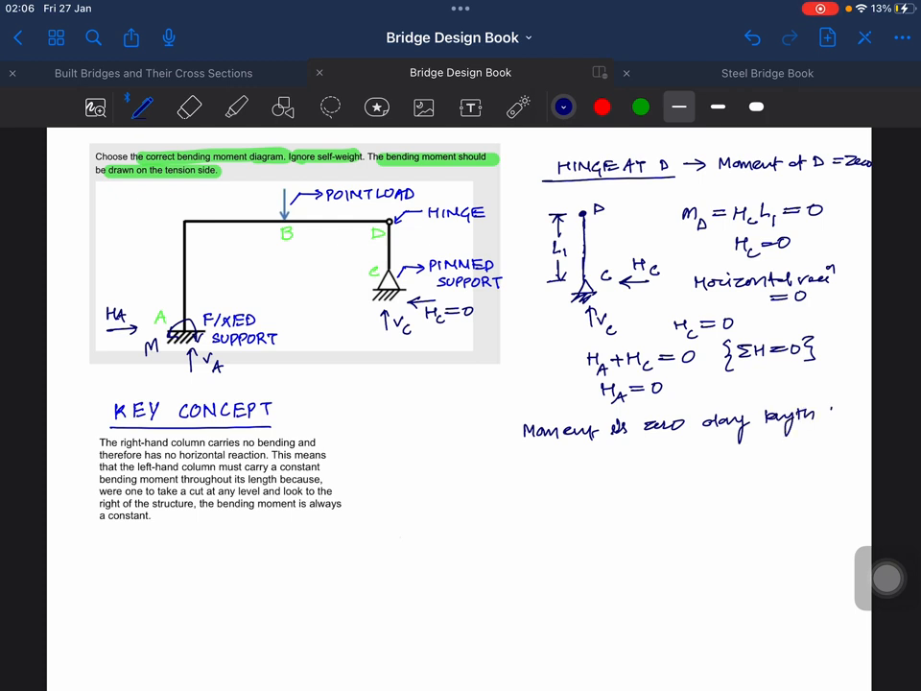
{"action": "type", "text": "CD"}
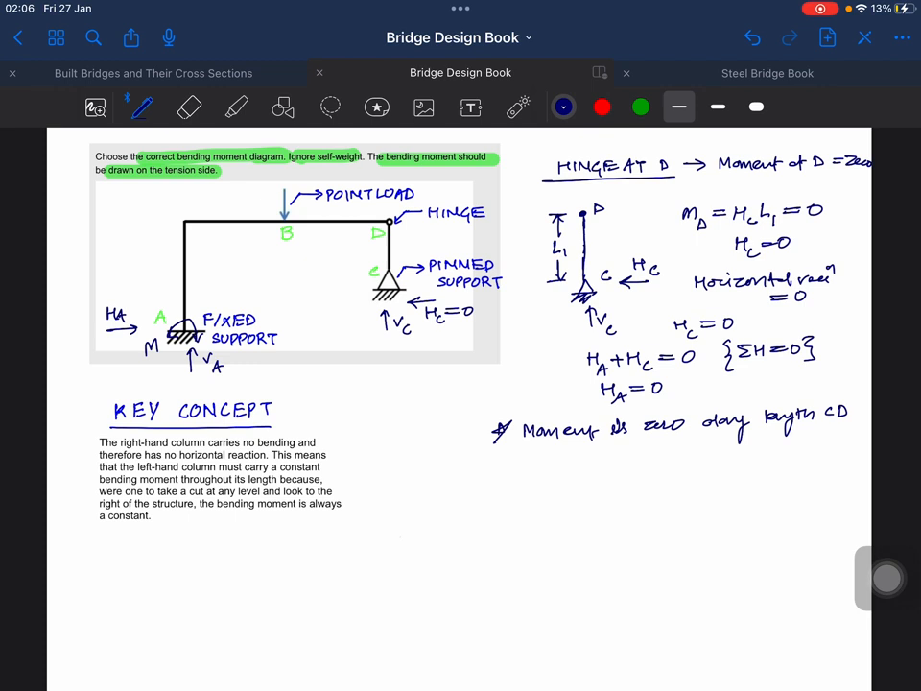
{"action": "left_click", "coordinate": [640, 107]}
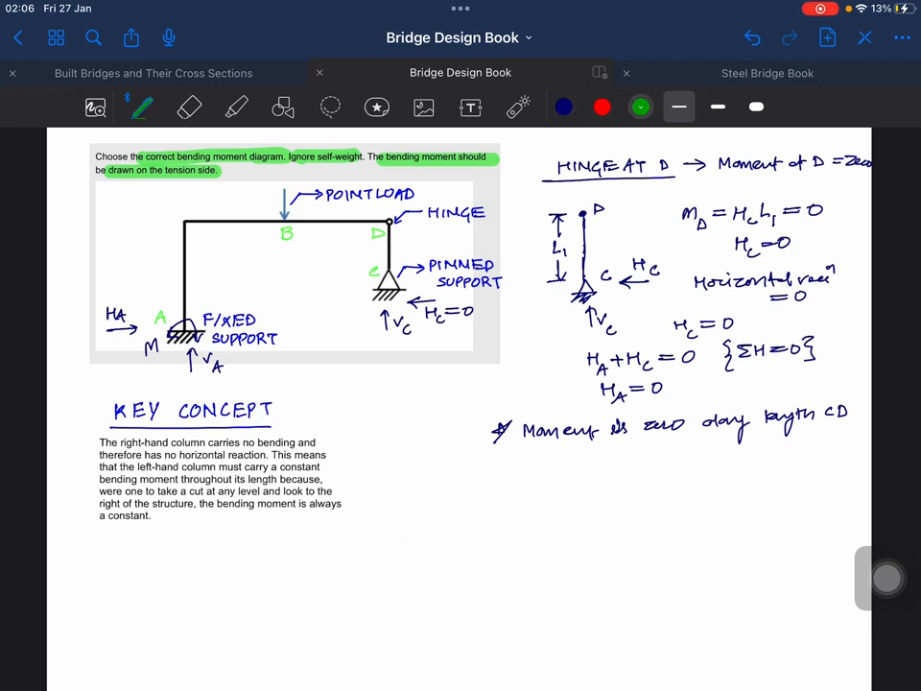
Label corner E in green, then write 'Member AE :- B.Moment would be only due to M'
{"action": "type", "text": "E"}
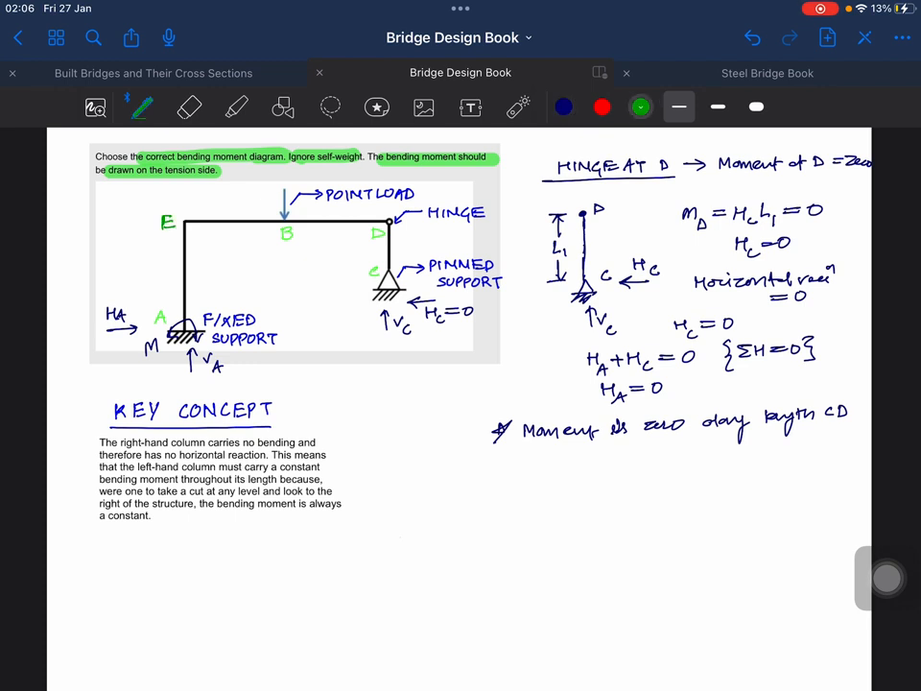
{"action": "left_click", "coordinate": [562, 107]}
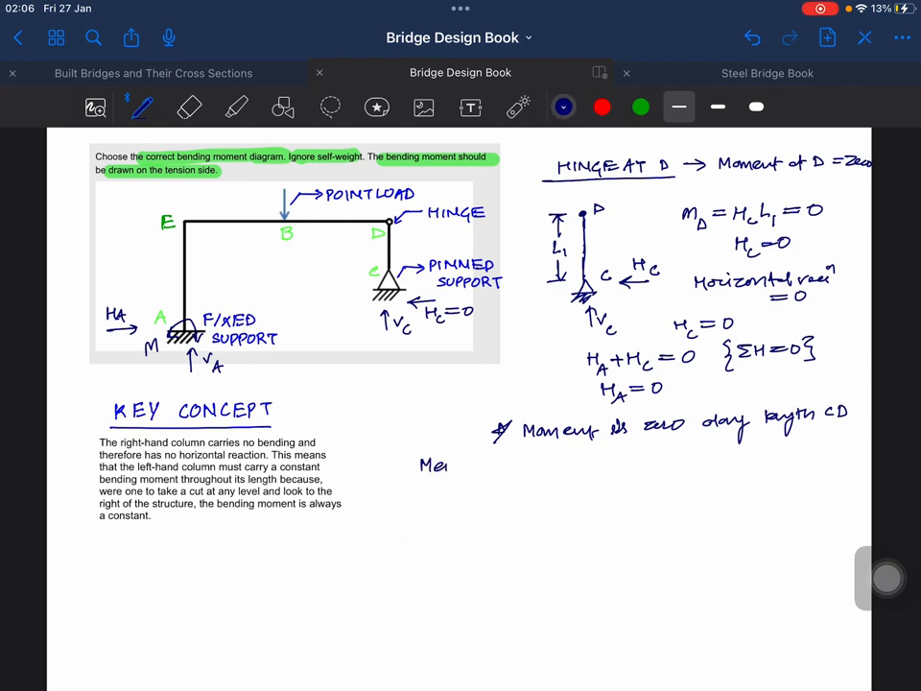
{"action": "type", "text": "Member /"}
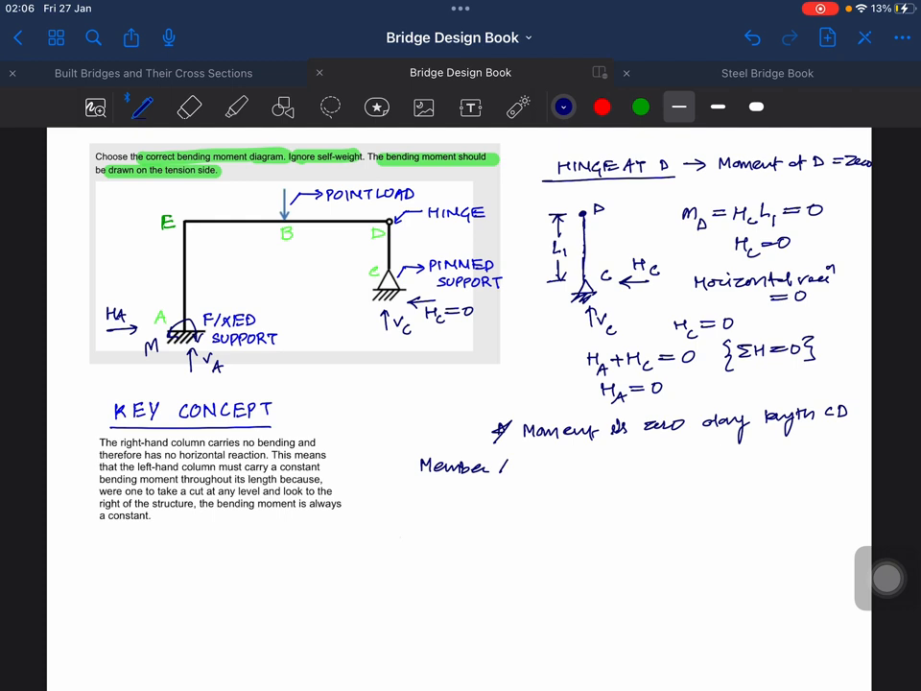
{"action": "type", "text": "AE :- Moment"}
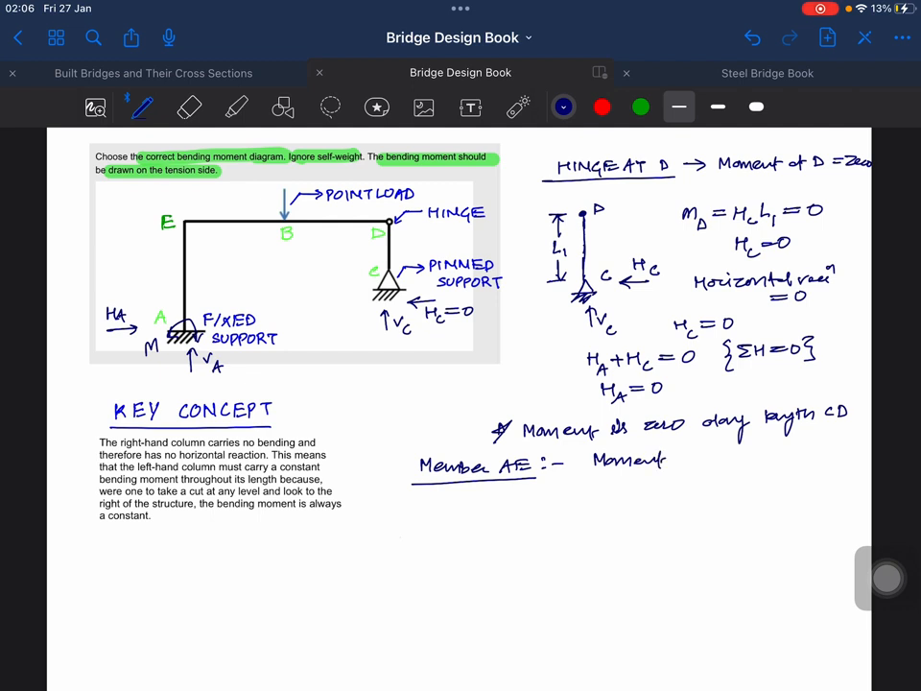
{"action": "type", "text": "B."}
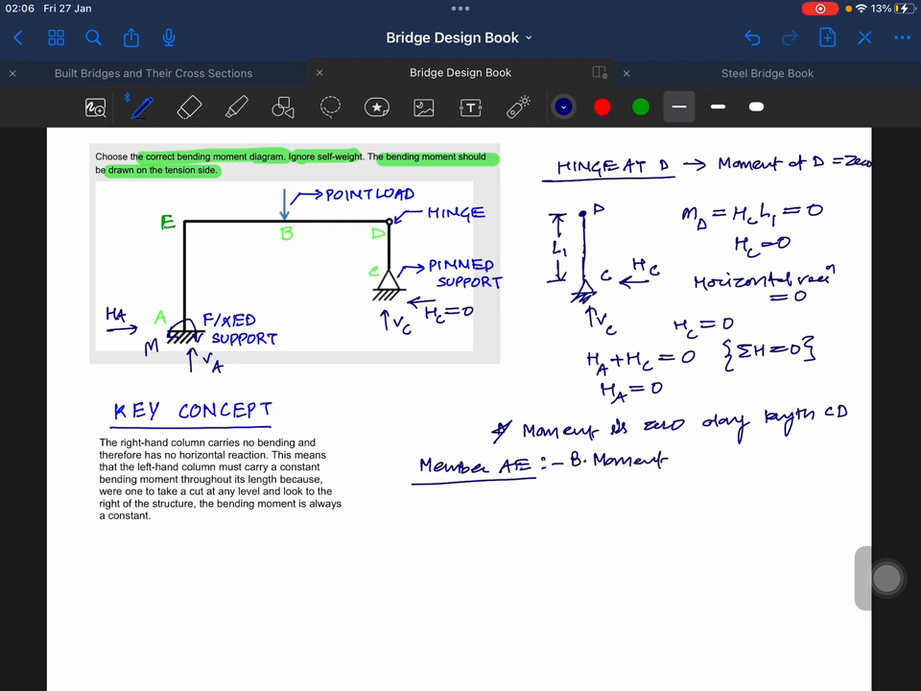
{"action": "type", "text": "Wi"}
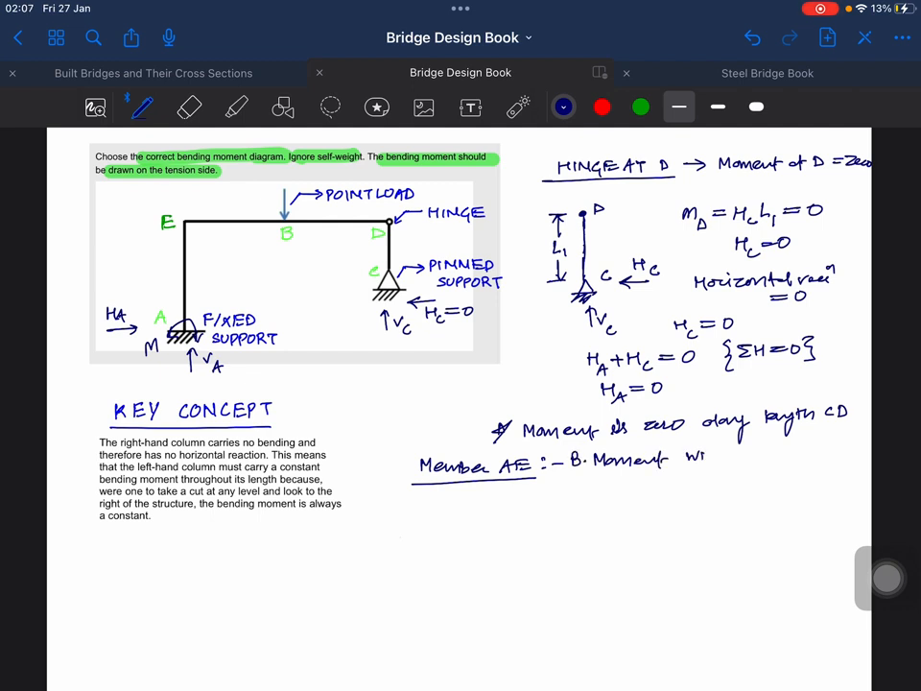
{"action": "type", "text": "would"}
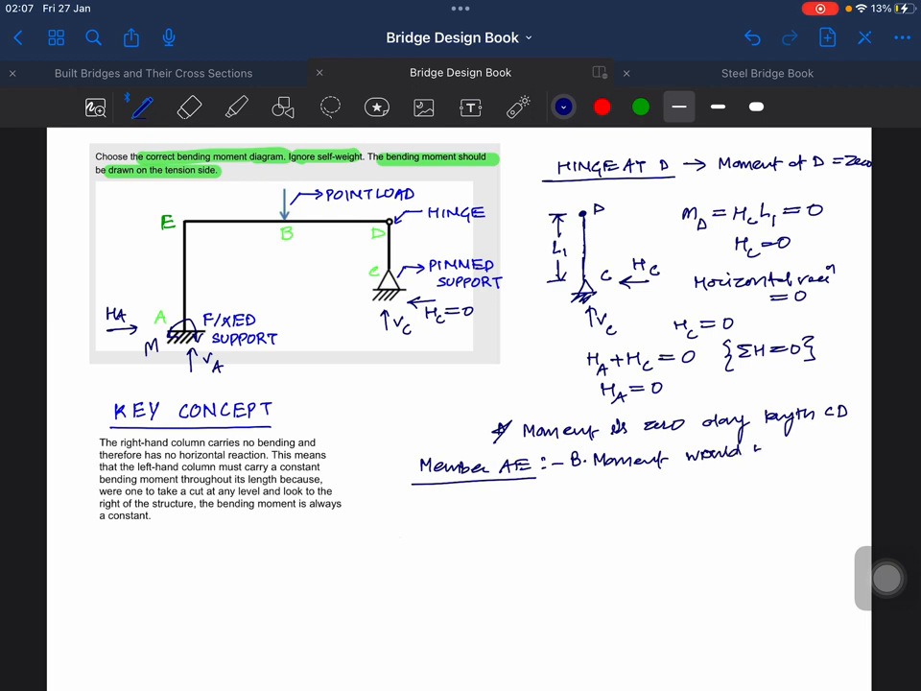
{"action": "type", "text": "be only"}
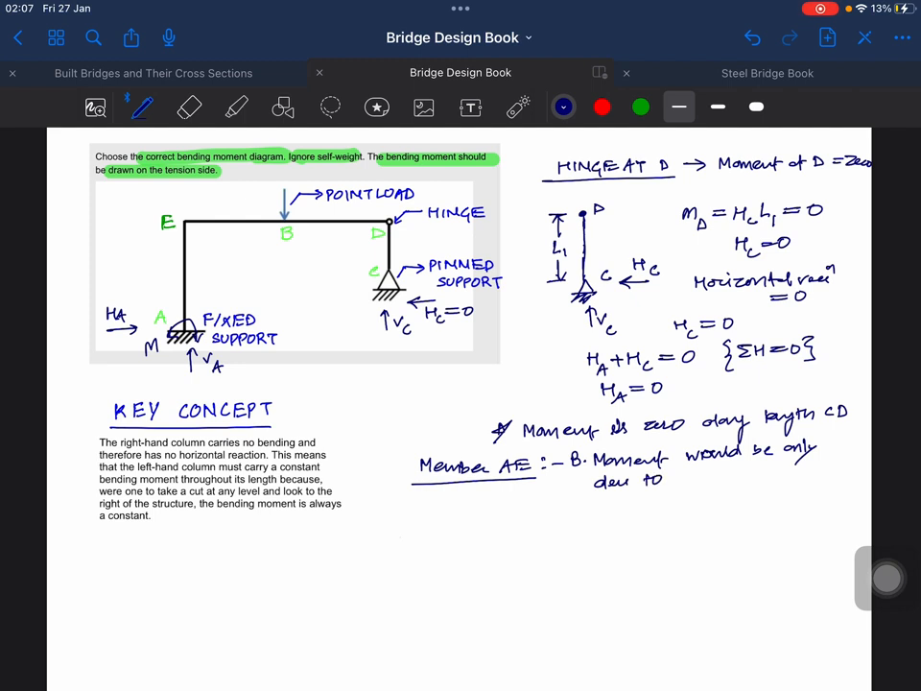
{"action": "type", "text": "M"}
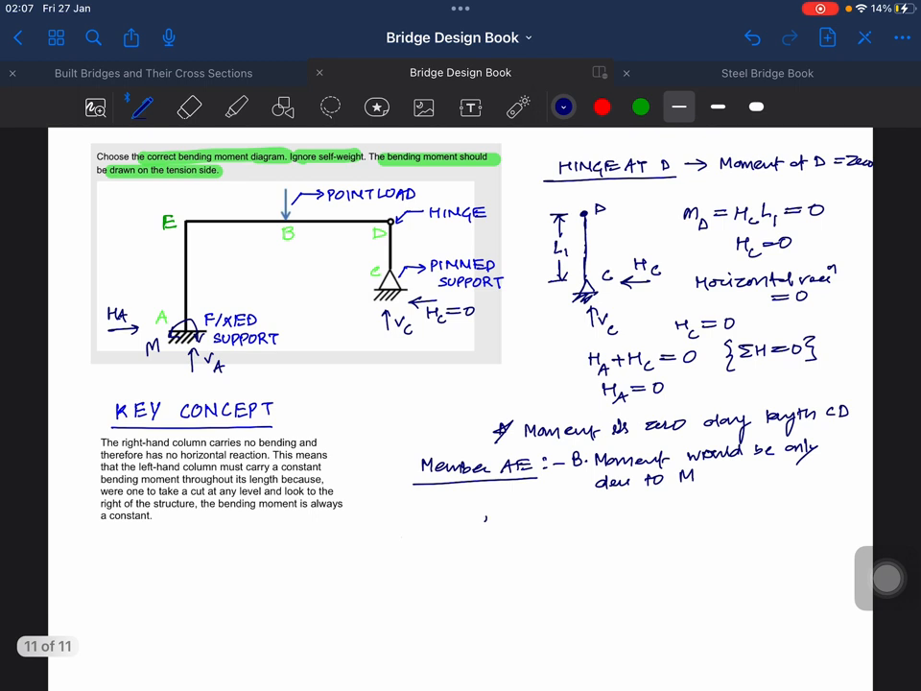
Write 'M(AE) = constant B.M' and open the pen colour options
{"action": "type", "text": "M-"}
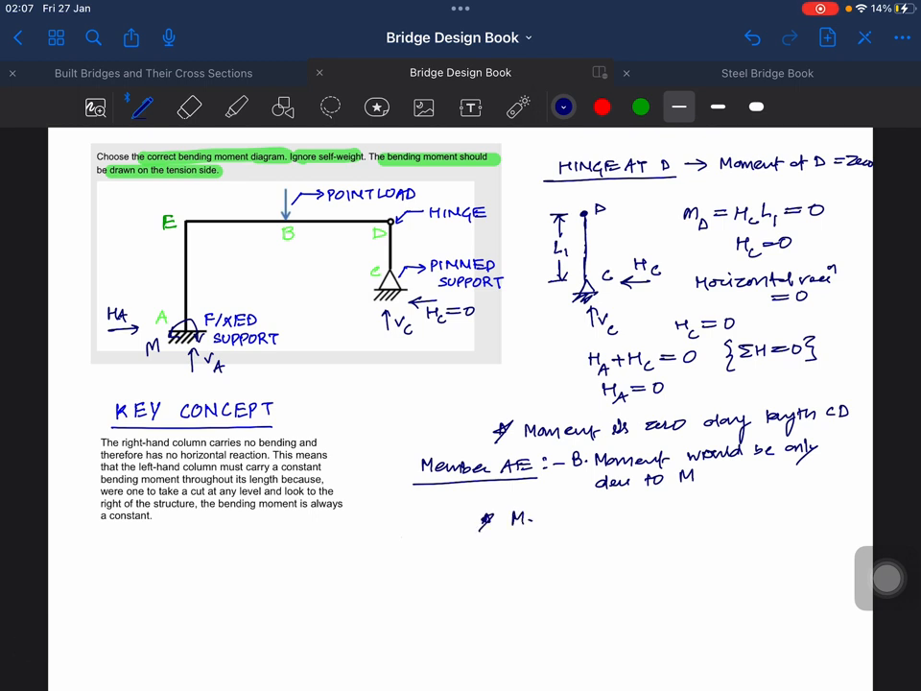
{"action": "type", "text": "CA"}
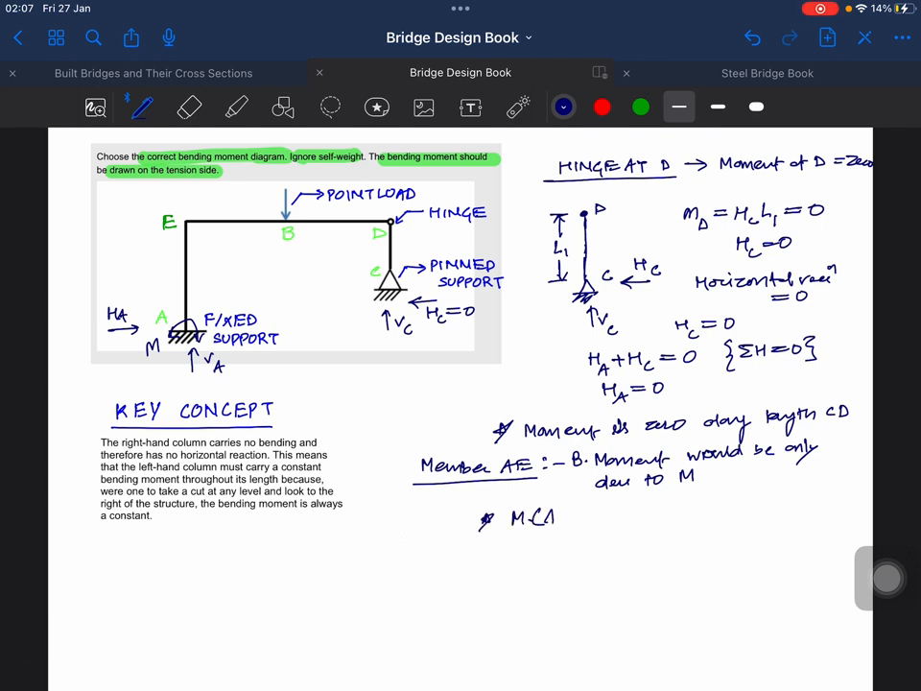
{"action": "type", "text": "(AE) = consta"}
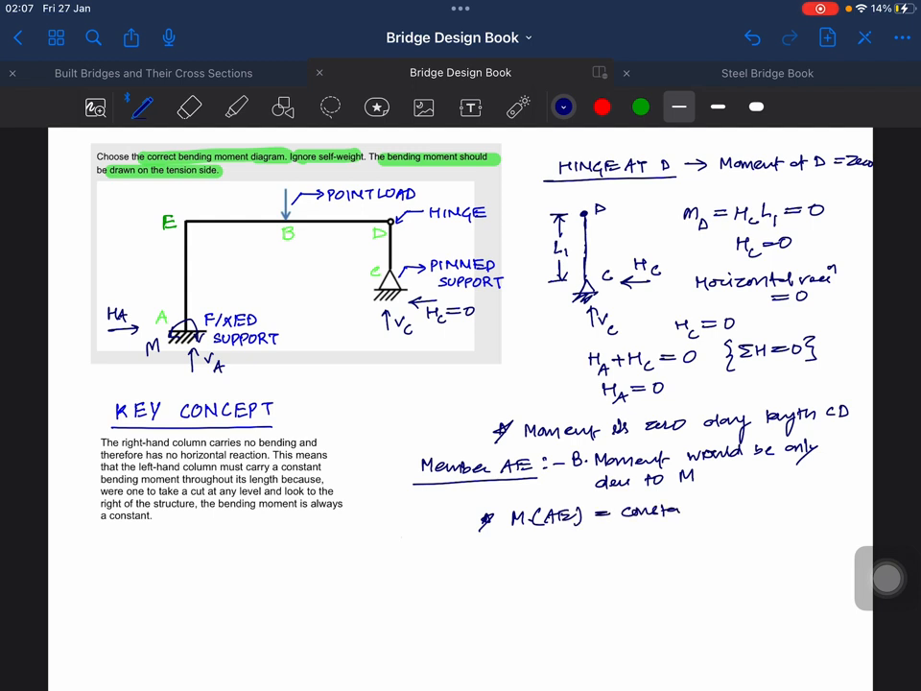
{"action": "type", "text": "B.M"}
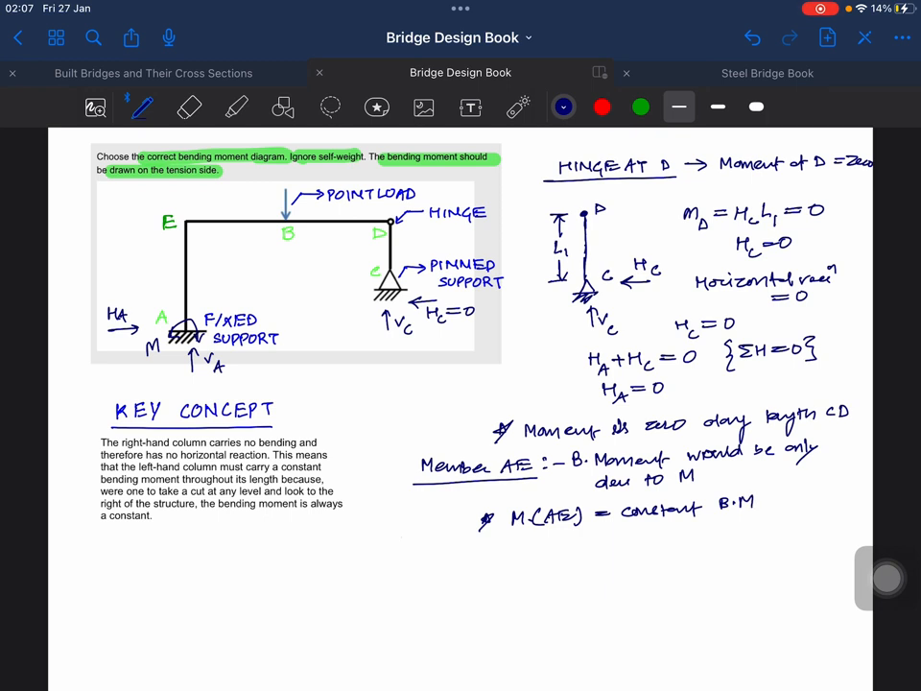
{"action": "left_click", "coordinate": [562, 108]}
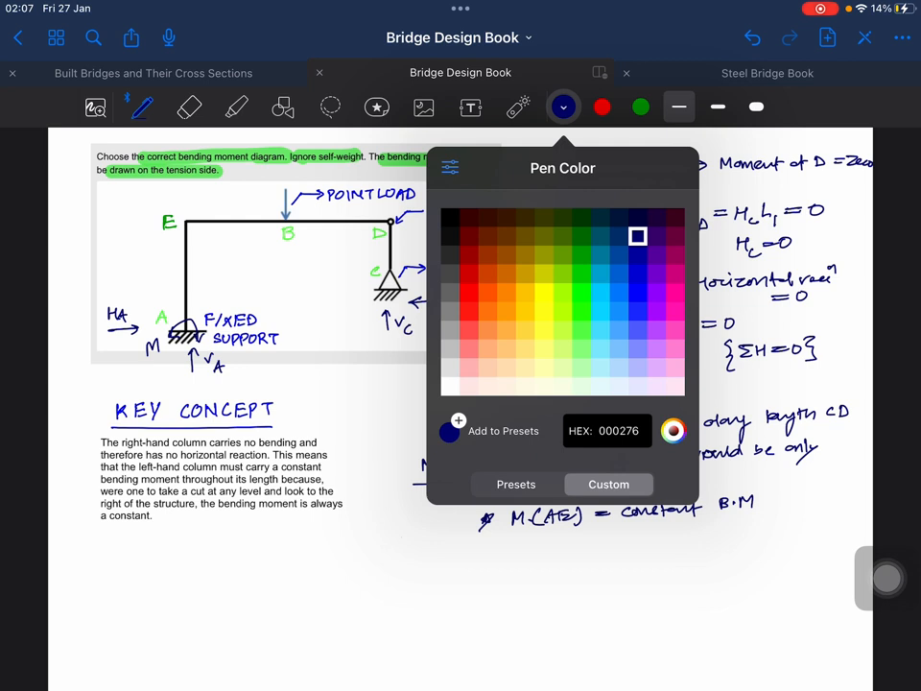
Draw the frame outline in purple and label corners E, B, D, C, A
{"action": "left_click", "coordinate": [656, 311]}
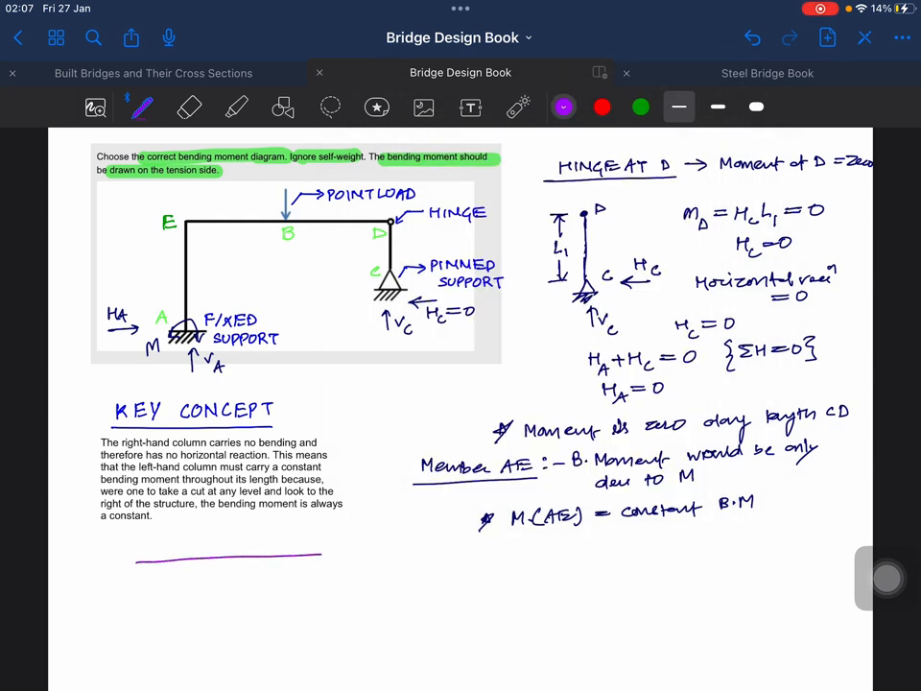
{"action": "left_click_drag", "start_coordinate": [326, 555], "coordinate": [326, 614]}
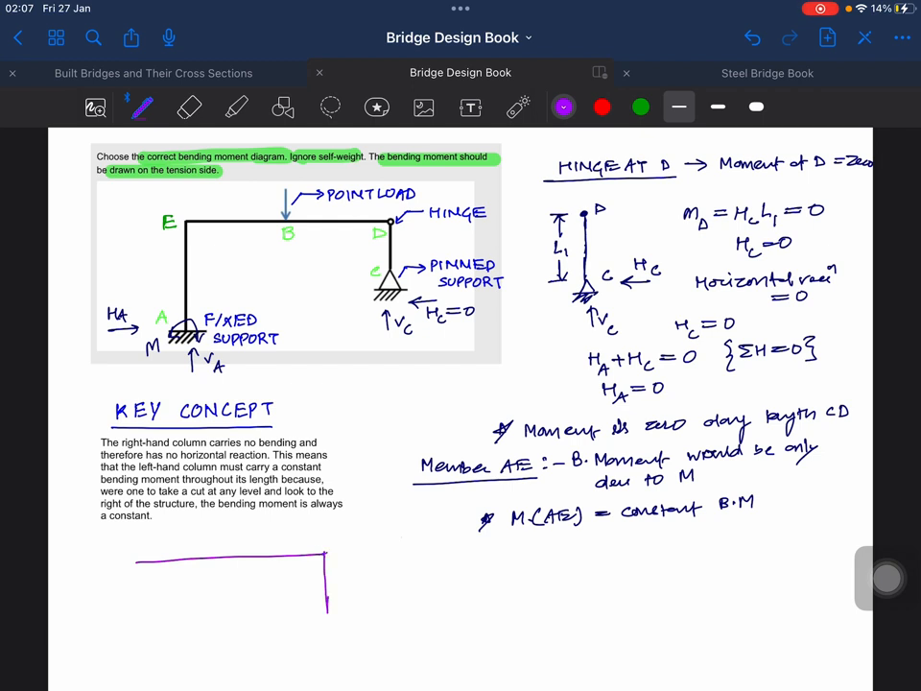
{"action": "left_click_drag", "start_coordinate": [142, 553], "coordinate": [142, 667]}
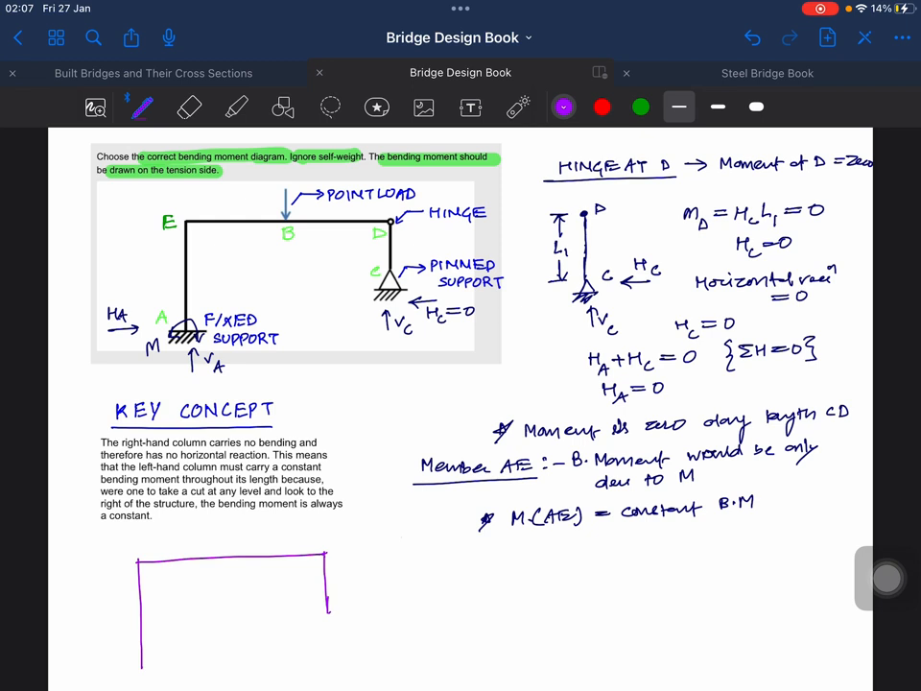
{"action": "type", "text": "E"}
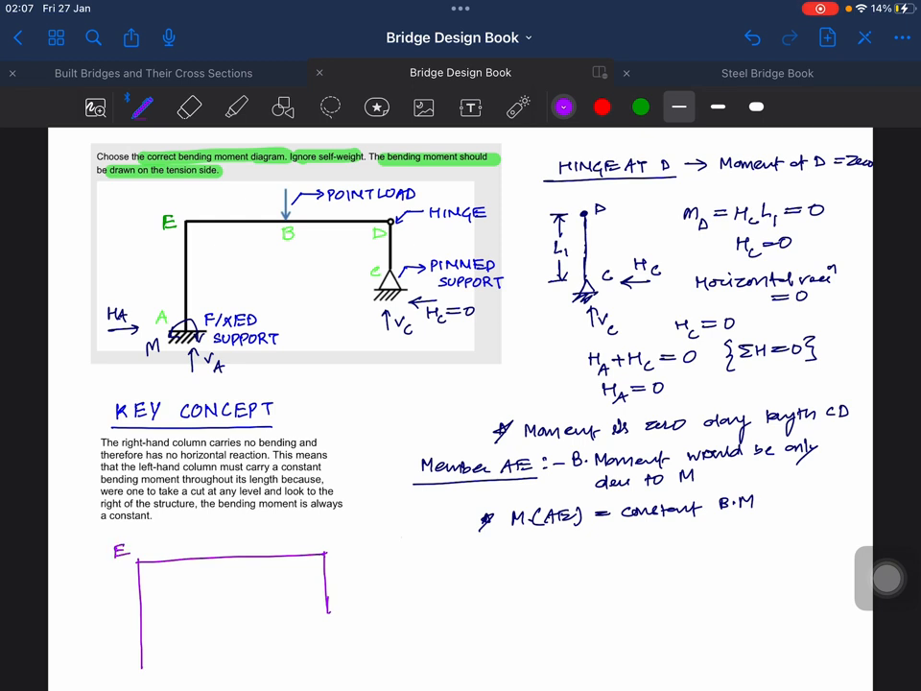
{"action": "type", "text": "B"}
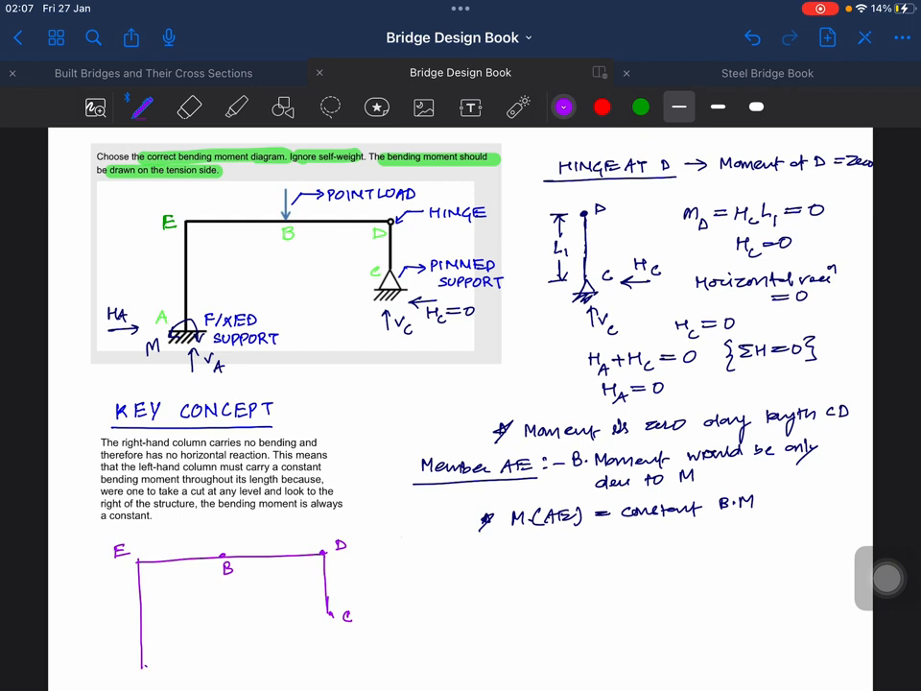
{"action": "type", "text": "A"}
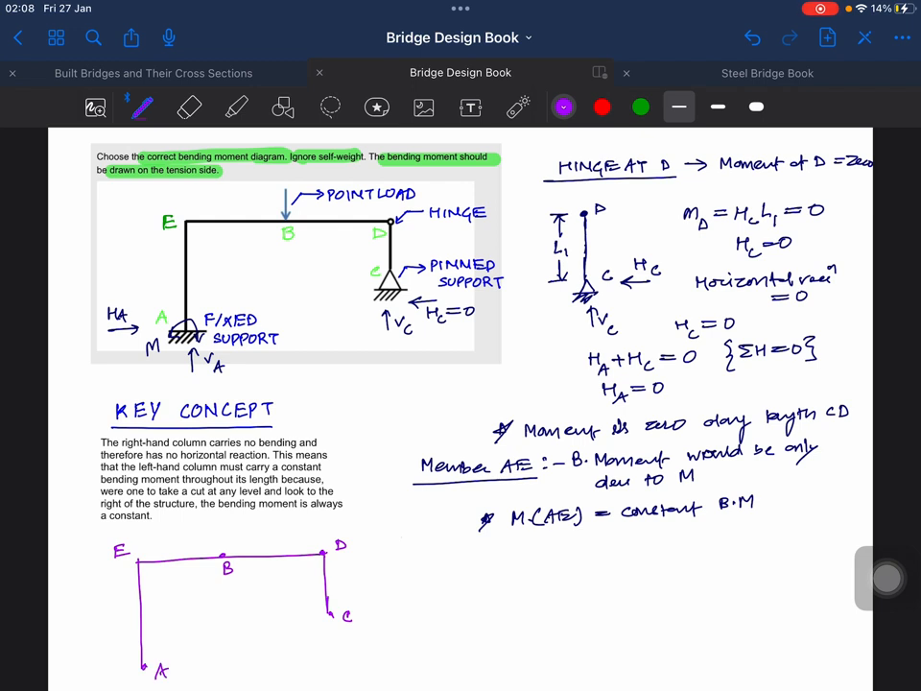
Draw the moment line along AE in green and hatch the constant-moment region
{"action": "left_click", "coordinate": [641, 108]}
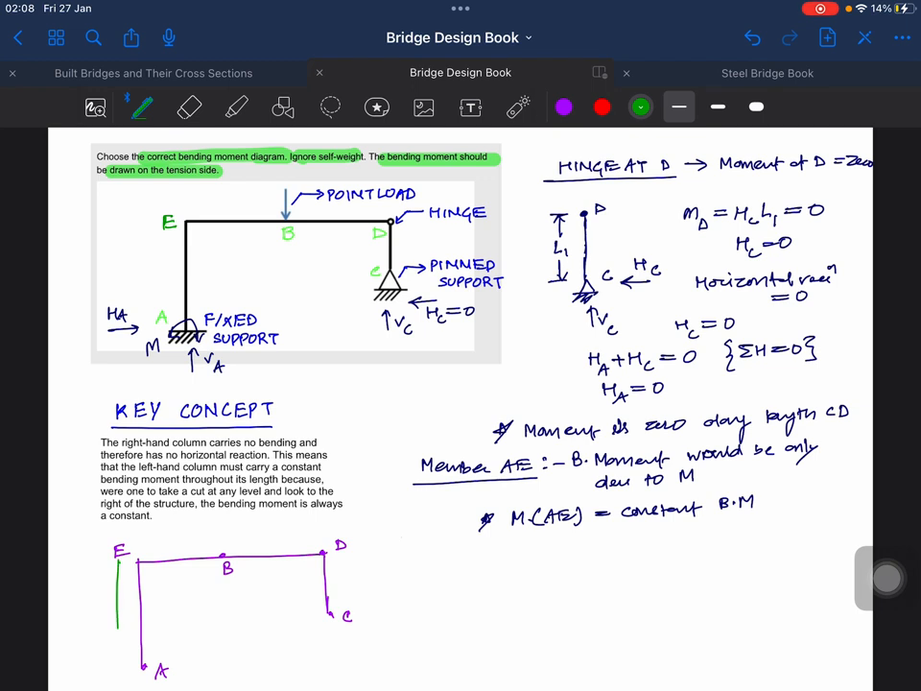
{"action": "left_click_drag", "start_coordinate": [117, 556], "coordinate": [146, 668]}
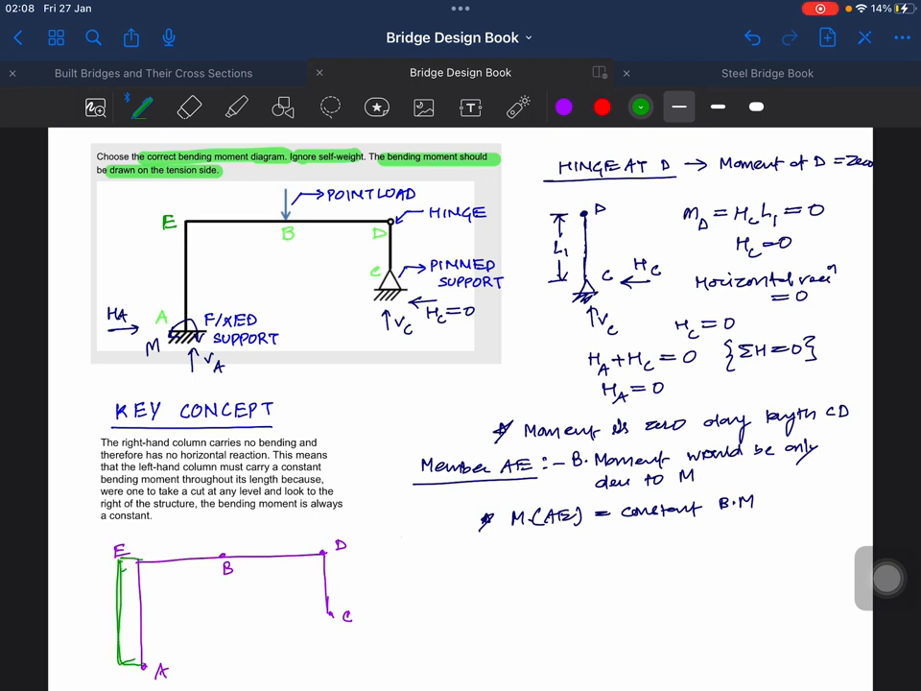
{"action": "left_click_drag", "start_coordinate": [125, 566], "coordinate": [125, 653]}
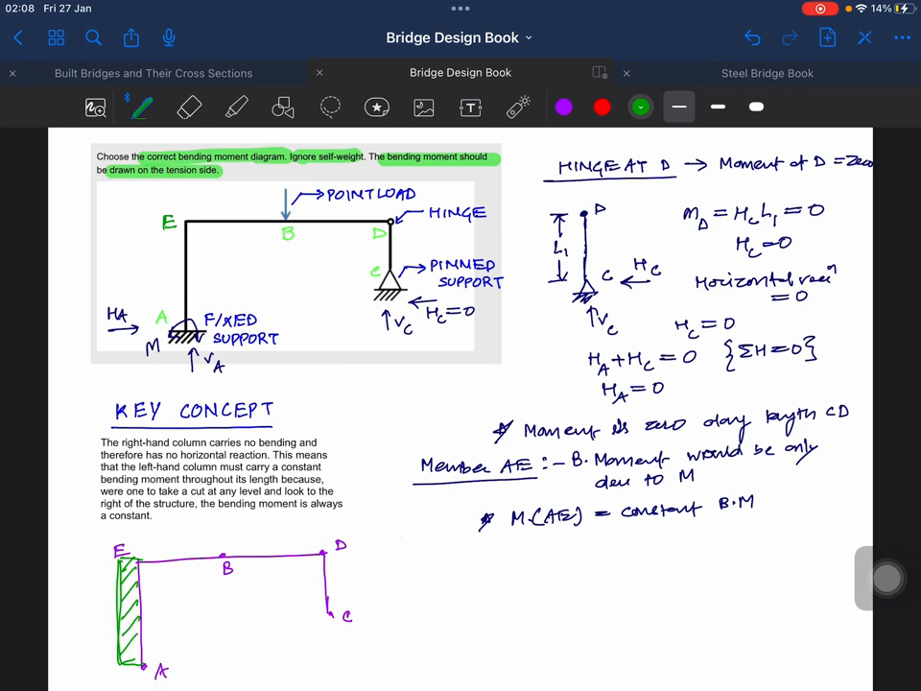